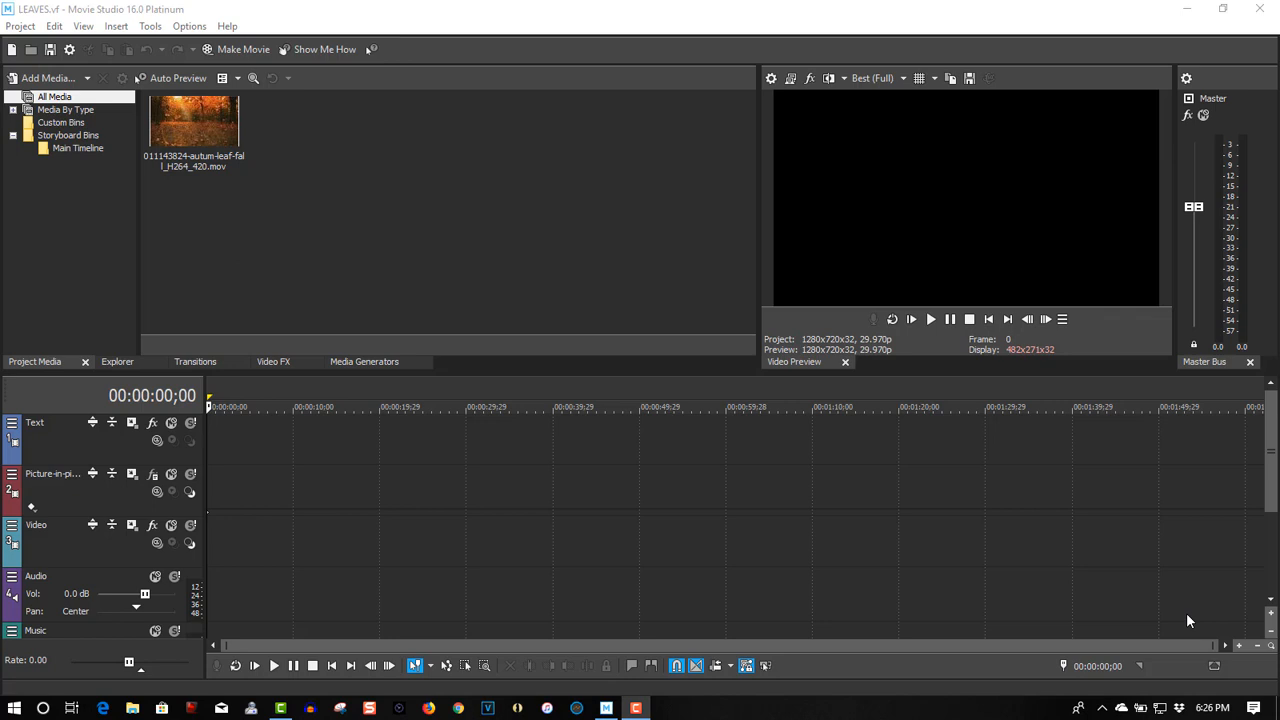
pyautogui.moveTo(800, 450)
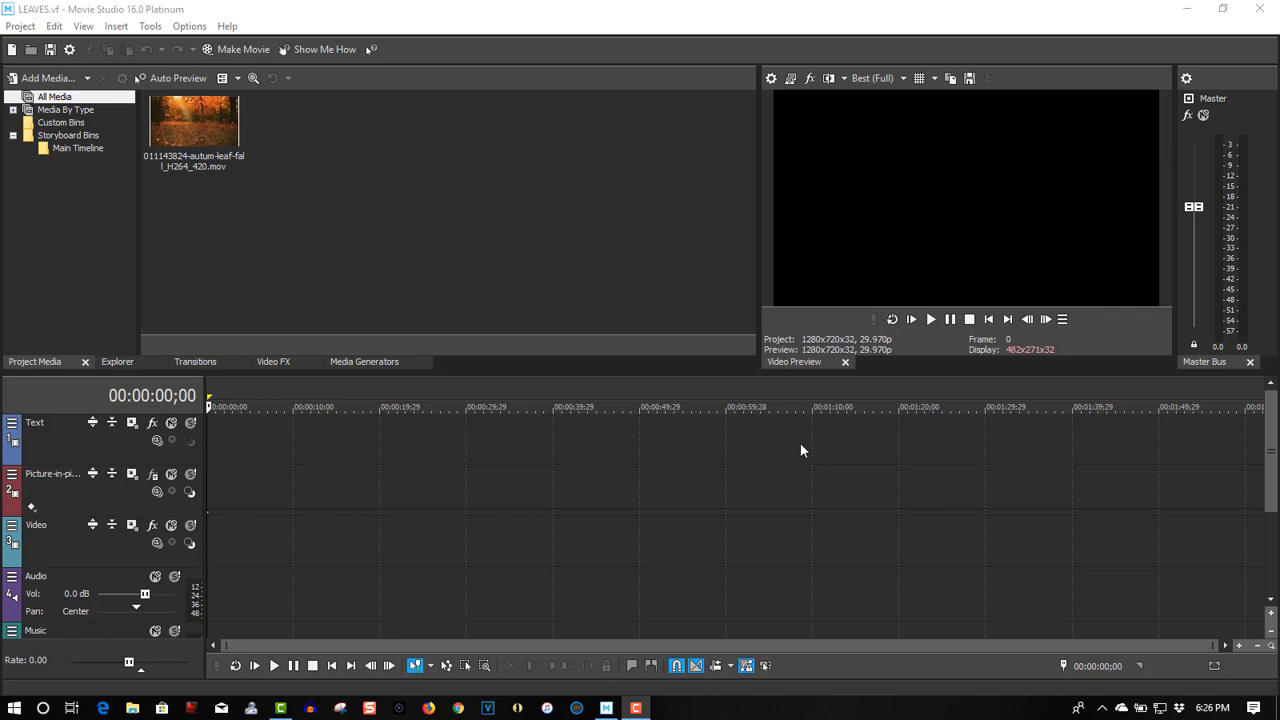
pyautogui.moveTo(220, 232)
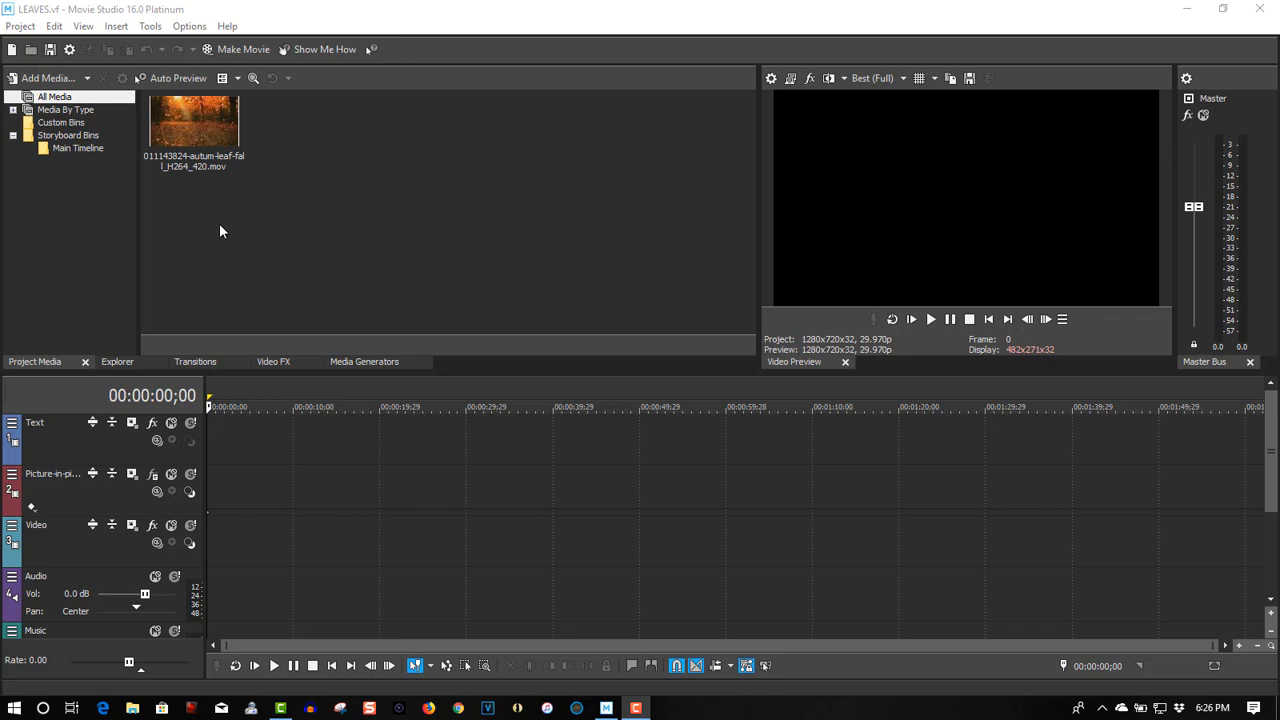
pyautogui.moveTo(152, 490)
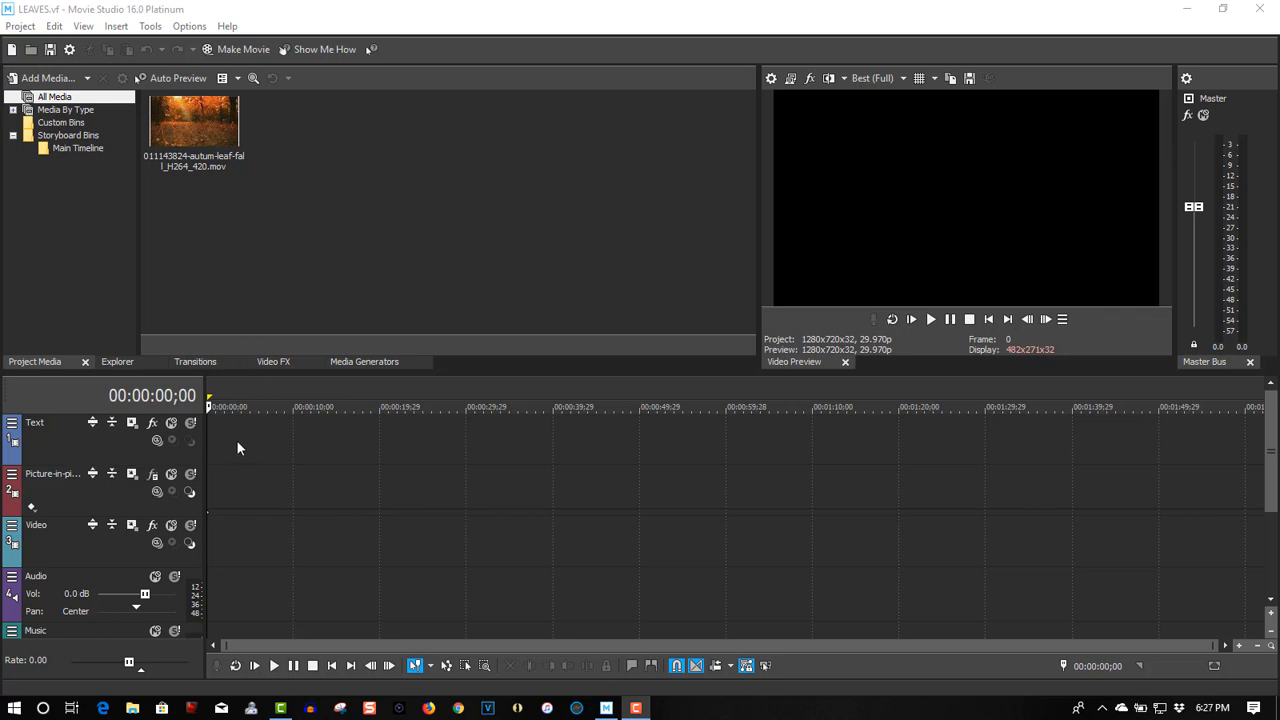
pyautogui.moveTo(50, 580)
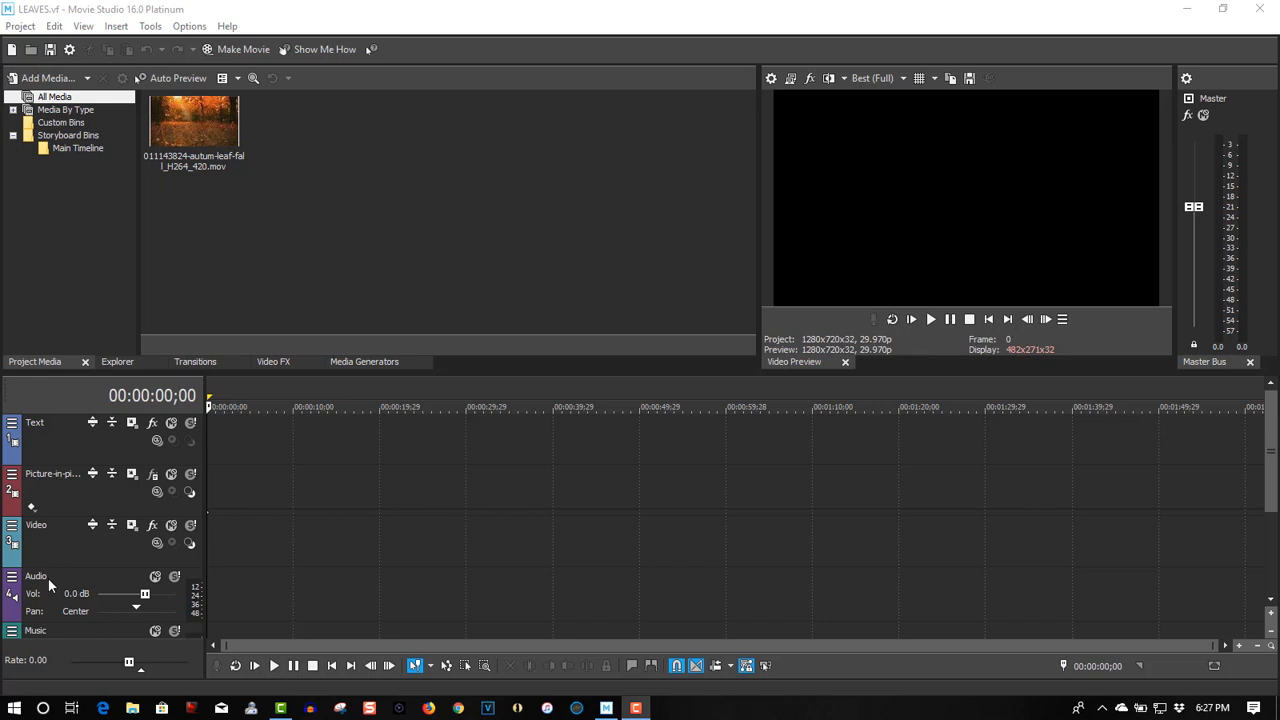
pyautogui.moveTo(228, 446)
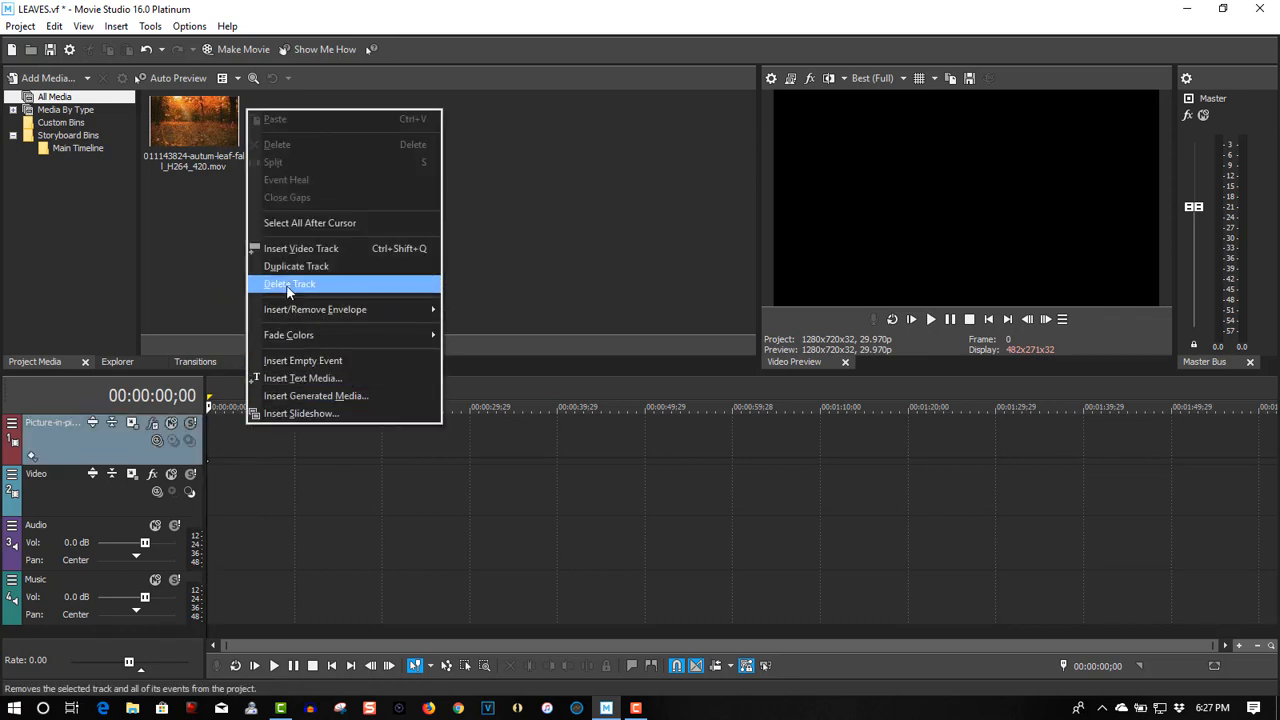
# Step: Delete the unused default tracks, drop the autumn-forest clip at the timeline start with matched settings, and return to the start
pyautogui.click(288, 284)
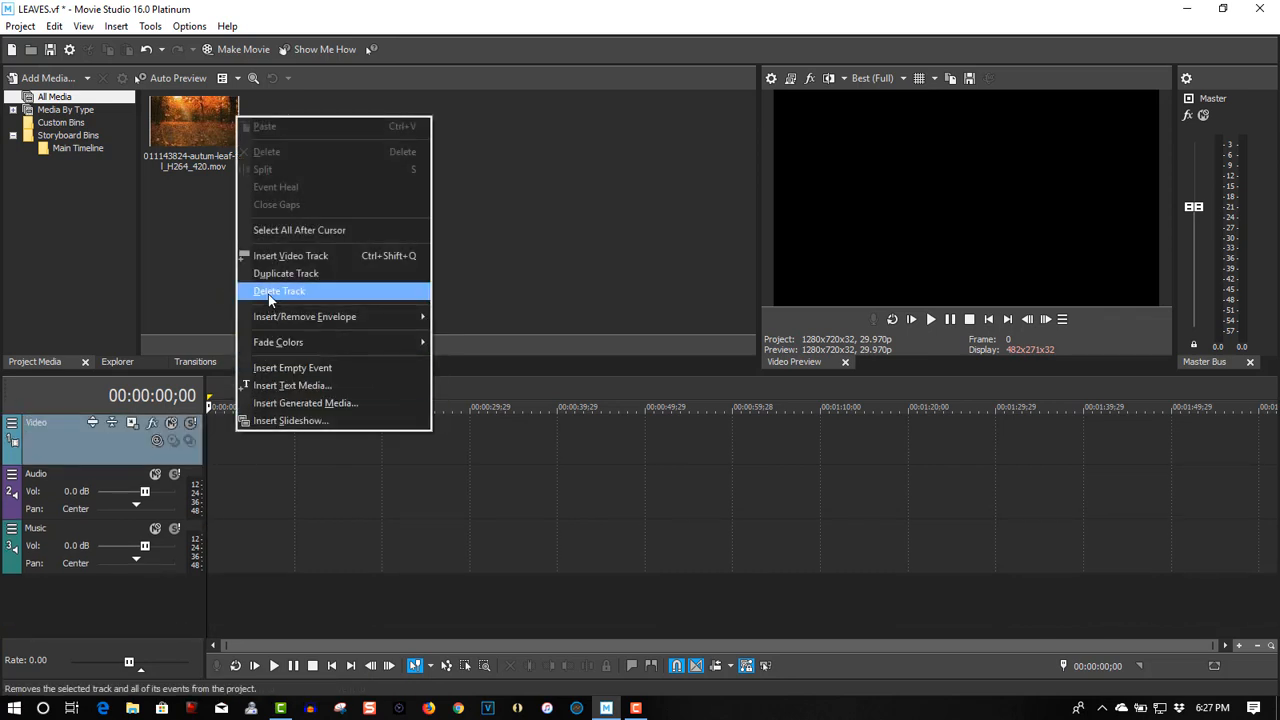
pyautogui.click(280, 292)
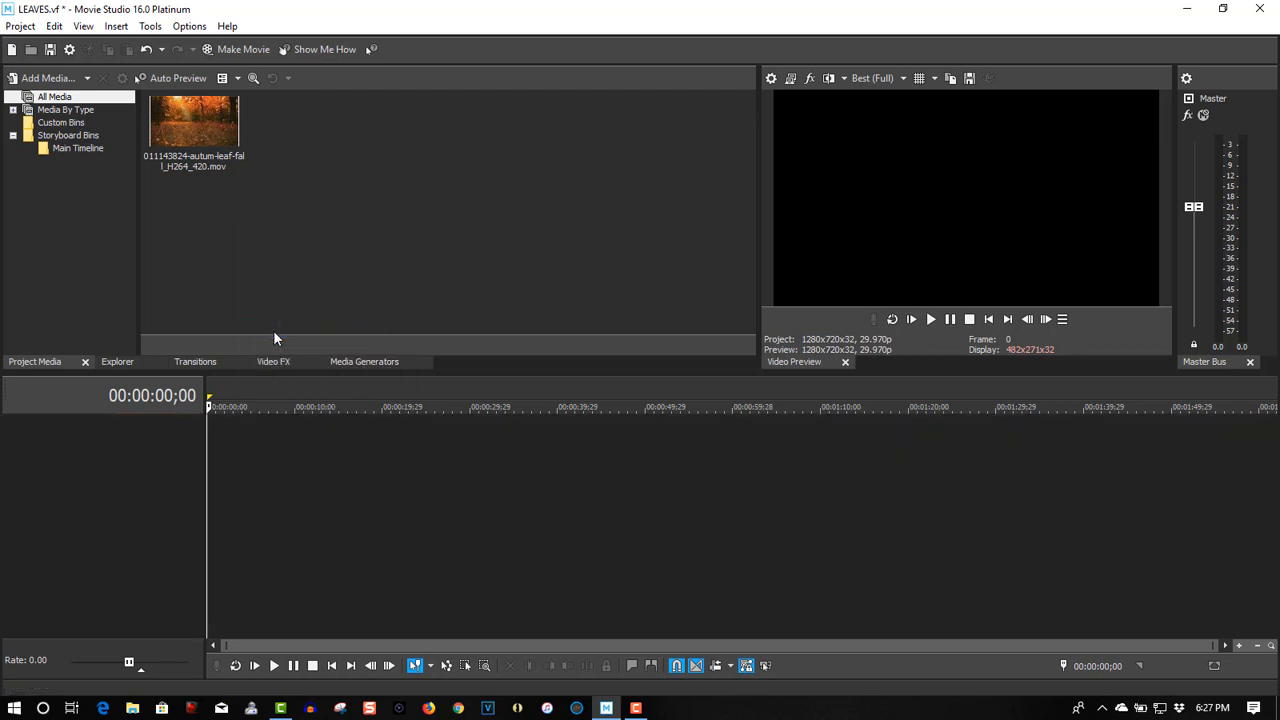
pyautogui.moveTo(192, 124); pyautogui.dragTo(276, 440)
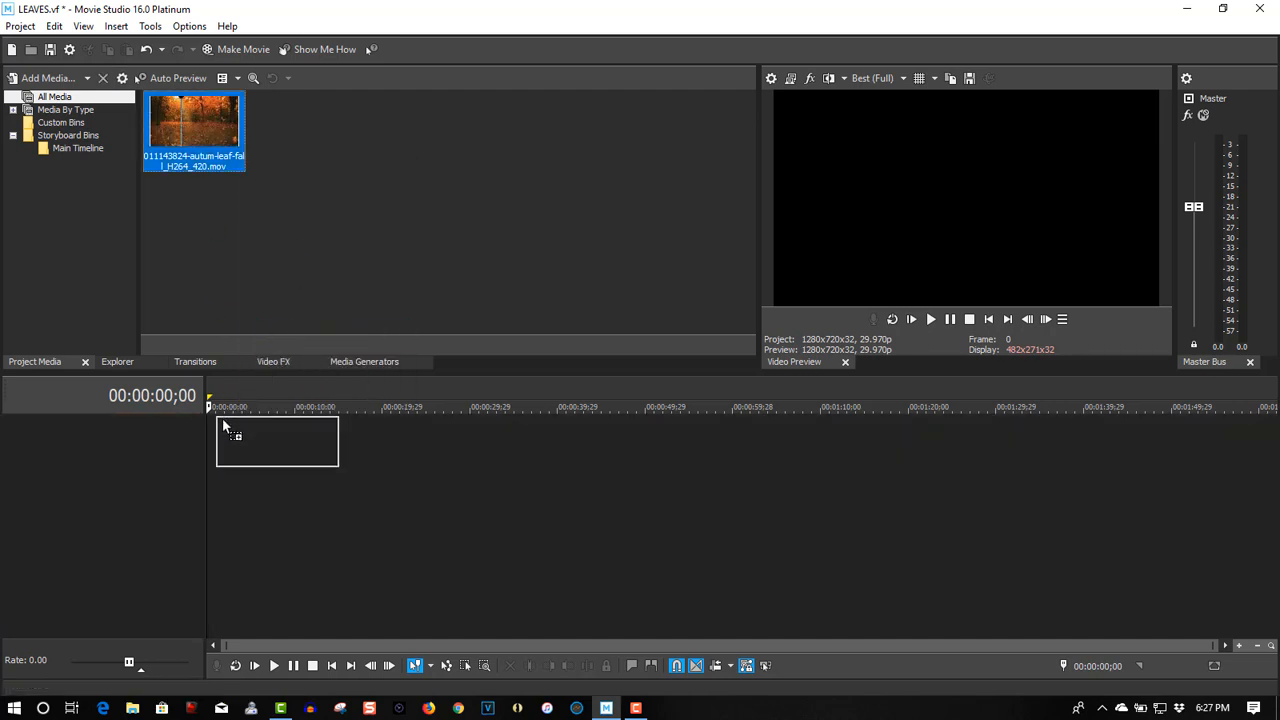
pyautogui.moveTo(194, 124); pyautogui.dragTo(276, 442)
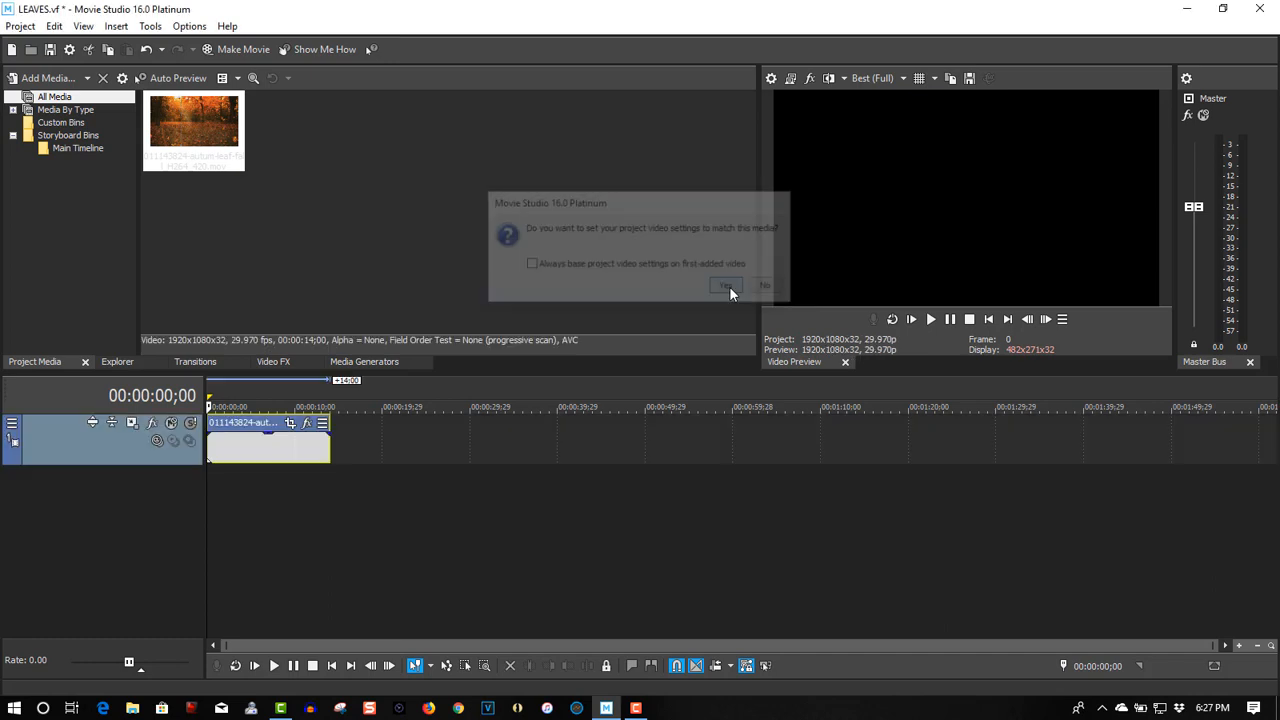
pyautogui.click(724, 284)
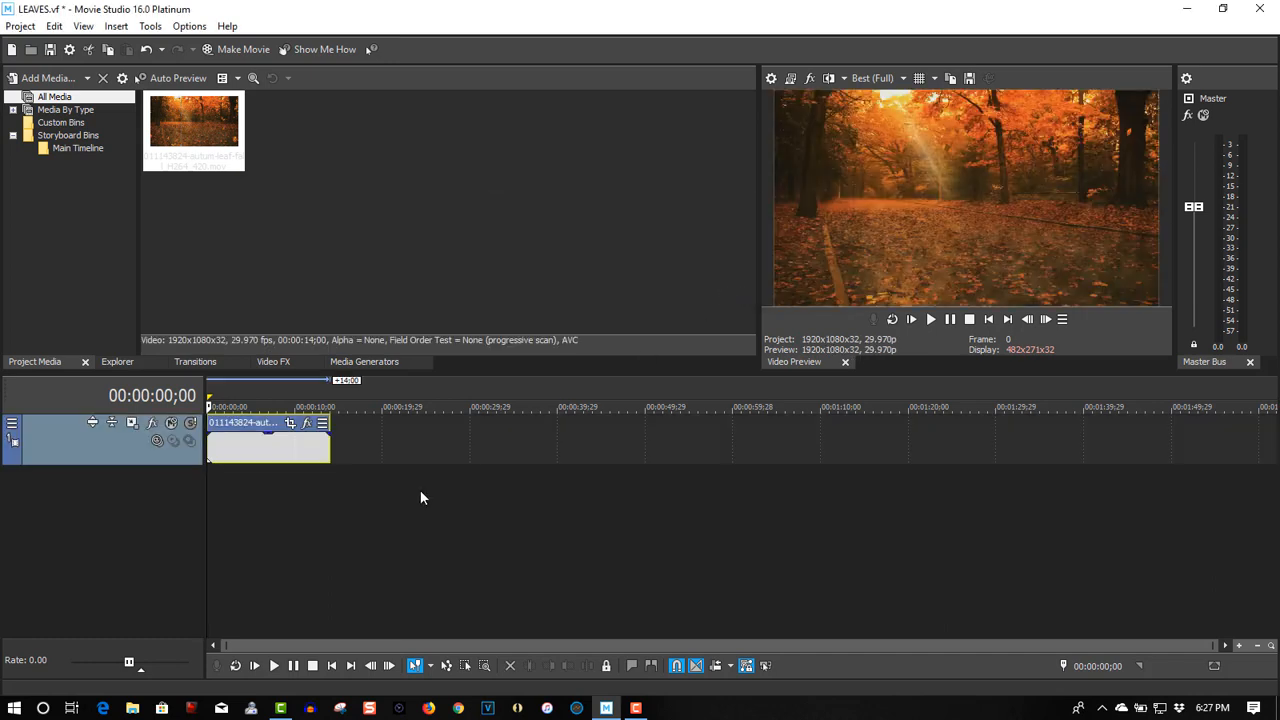
pyautogui.moveTo(796, 400)
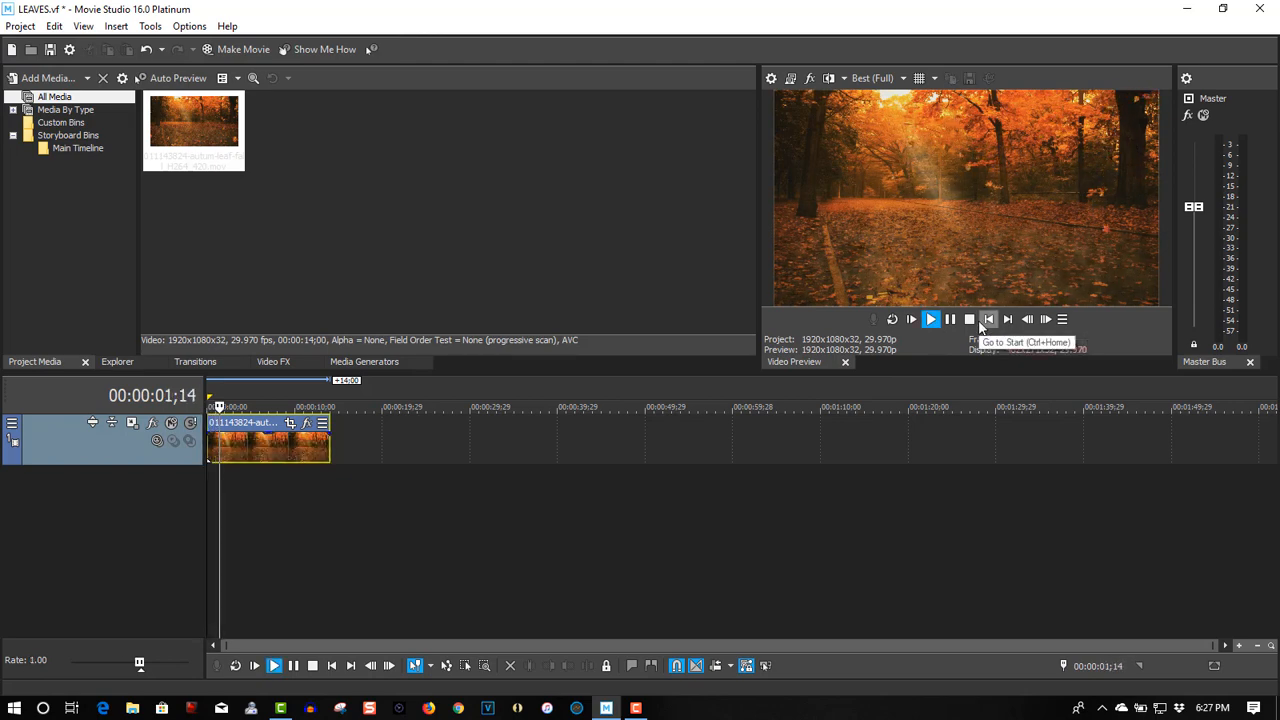
pyautogui.click(988, 320)
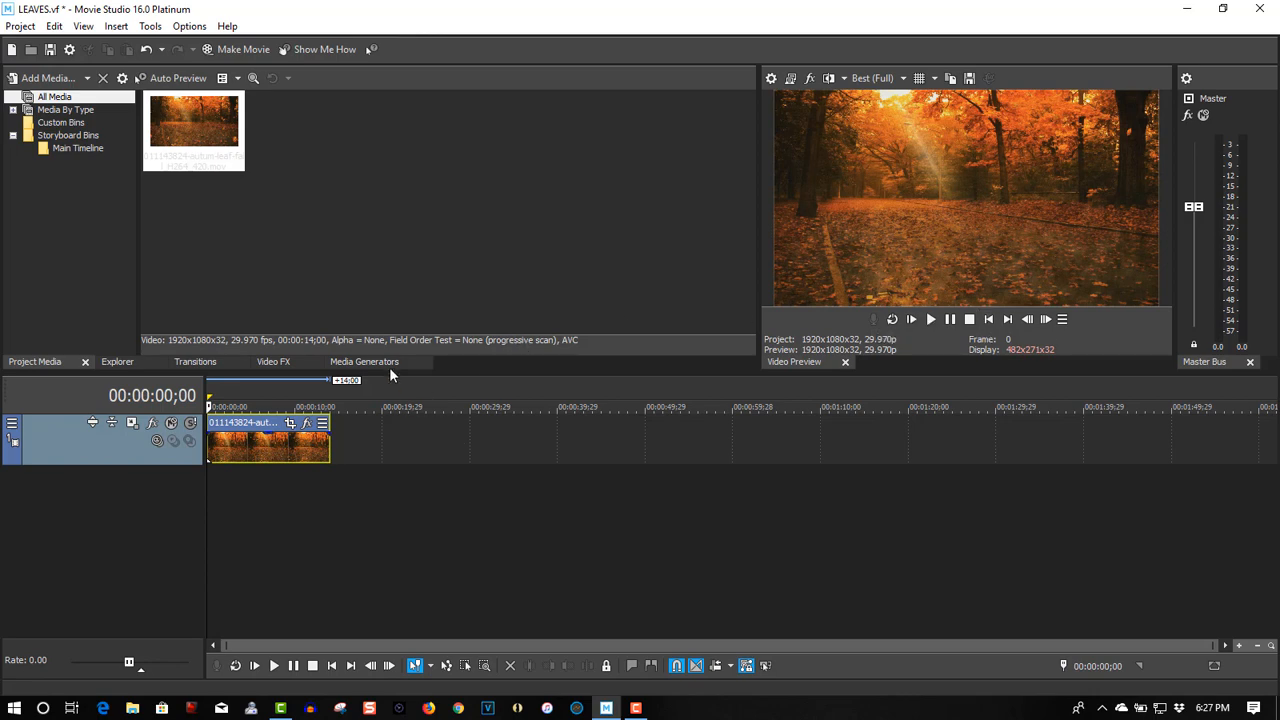
# Step: Place a Titles & Text event from Media Generators on a new track below the forest clip, stretched to its length
pyautogui.click(364, 360)
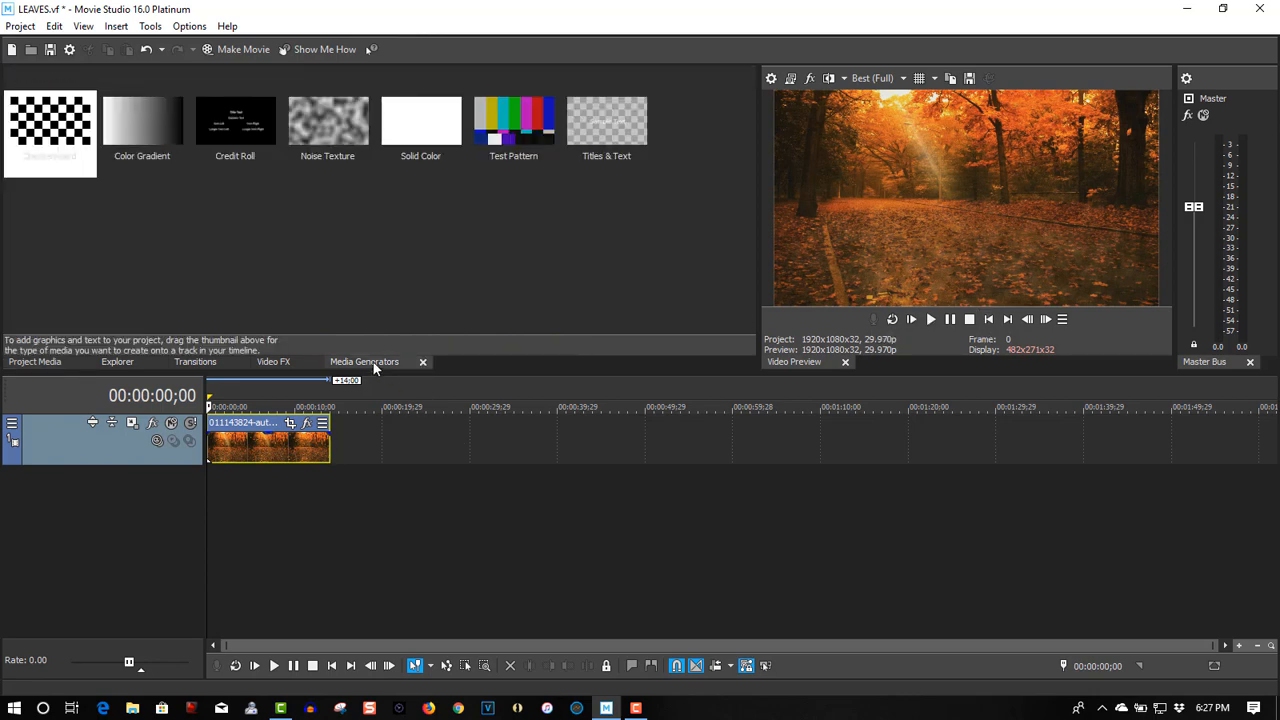
pyautogui.click(608, 120)
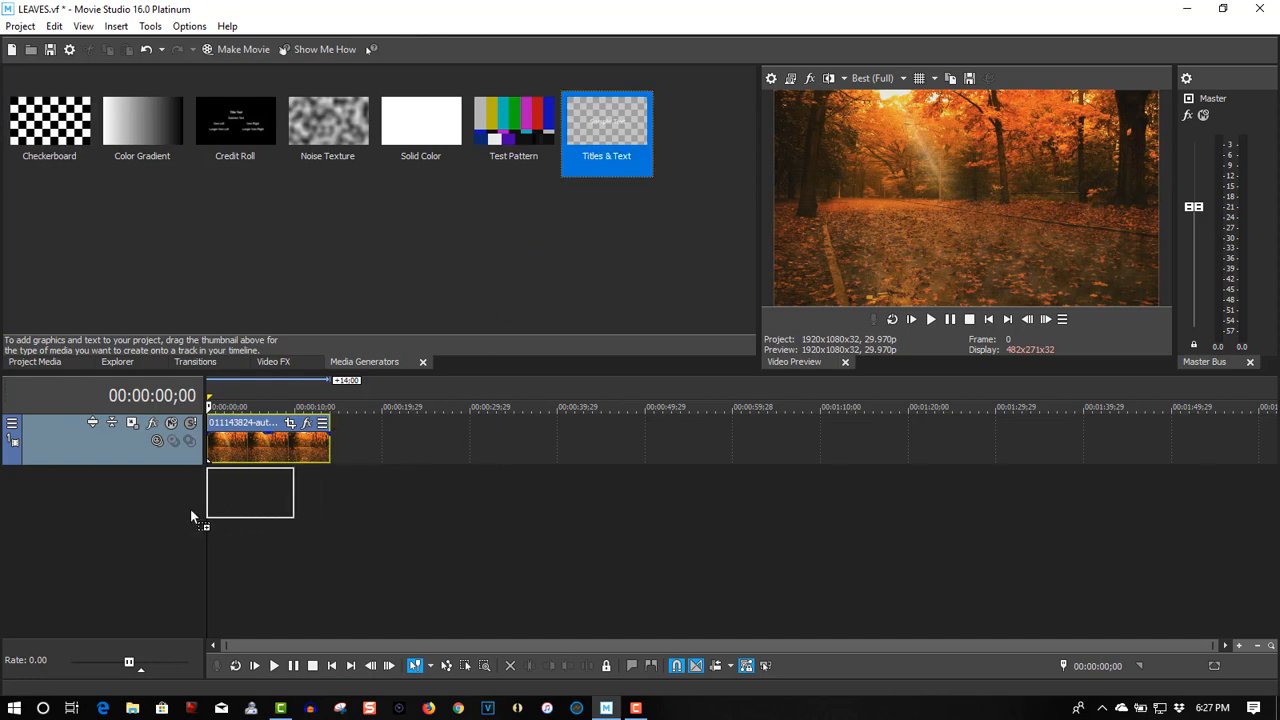
pyautogui.moveTo(608, 132); pyautogui.dragTo(250, 490)
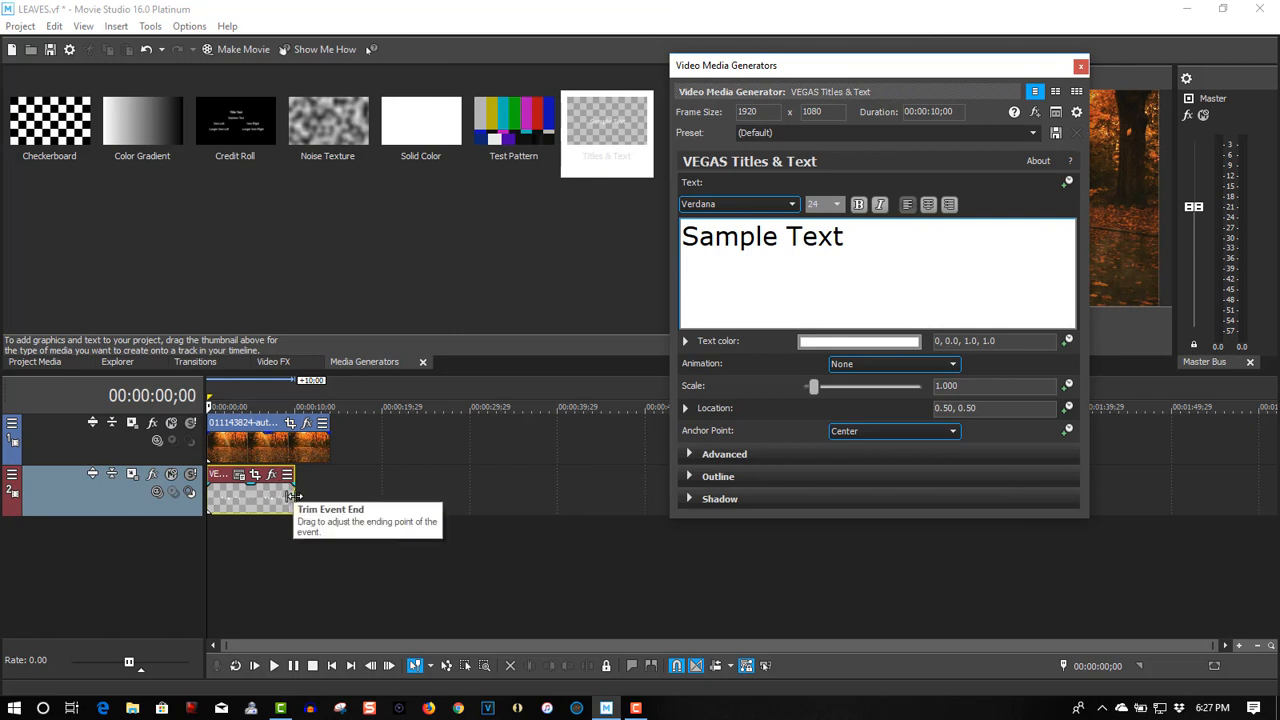
pyautogui.moveTo(292, 496); pyautogui.dragTo(330, 496)
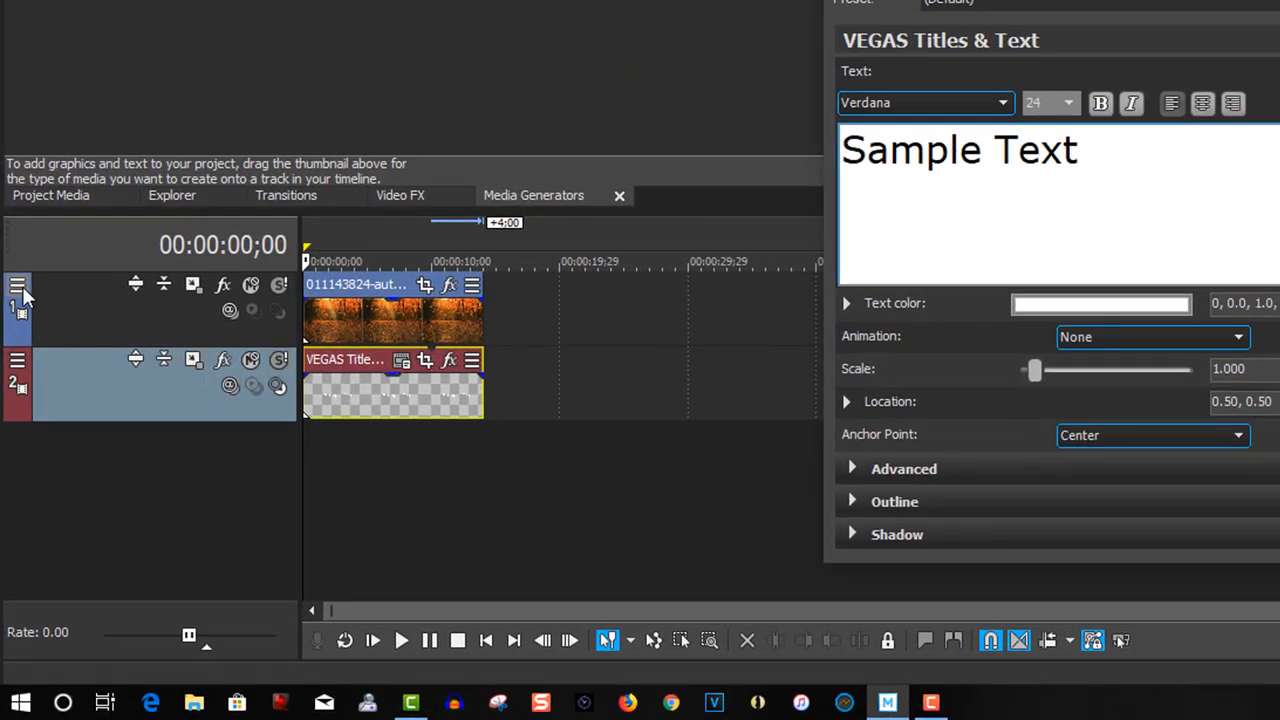
pyautogui.click(16, 284)
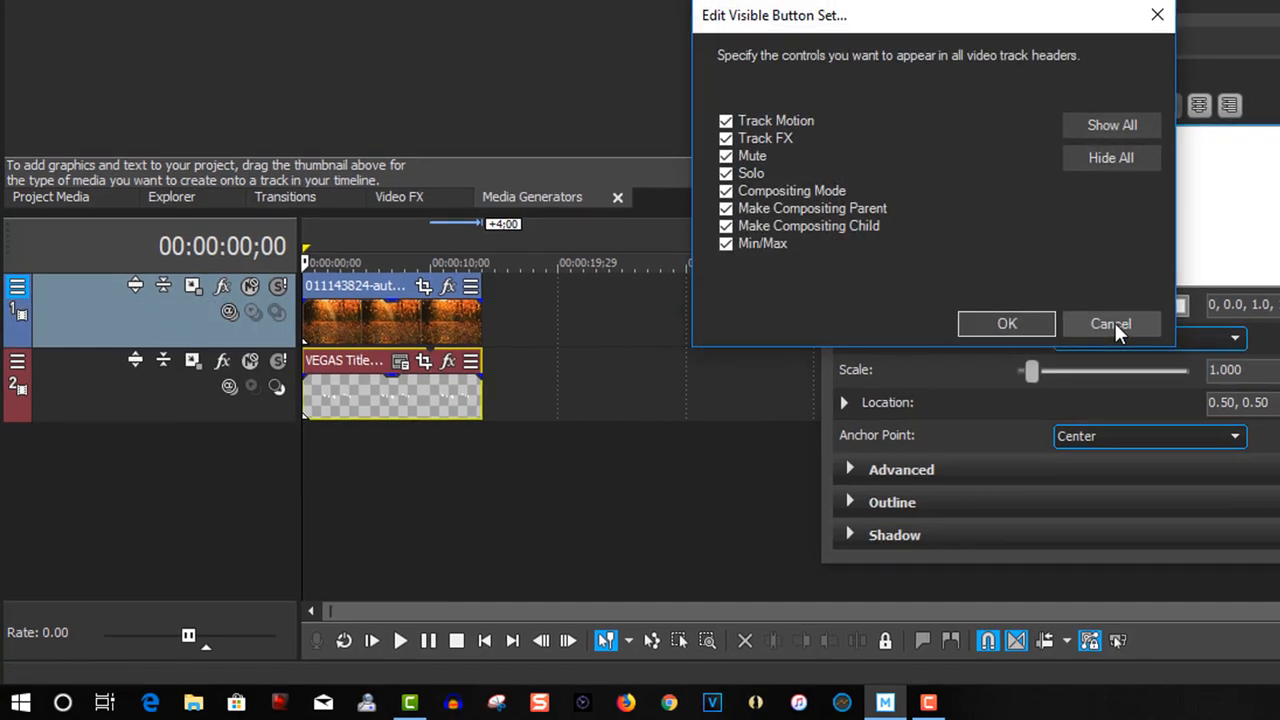
pyautogui.click(1110, 324)
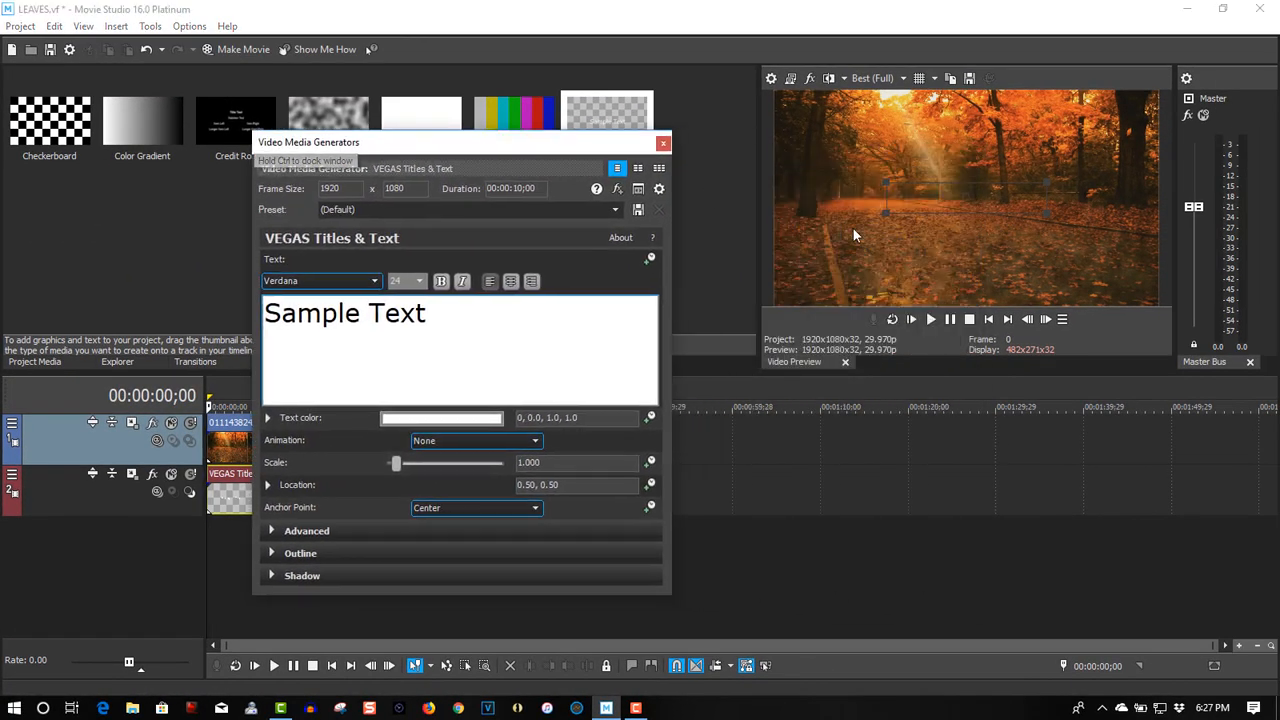
pyautogui.moveTo(1046, 320)
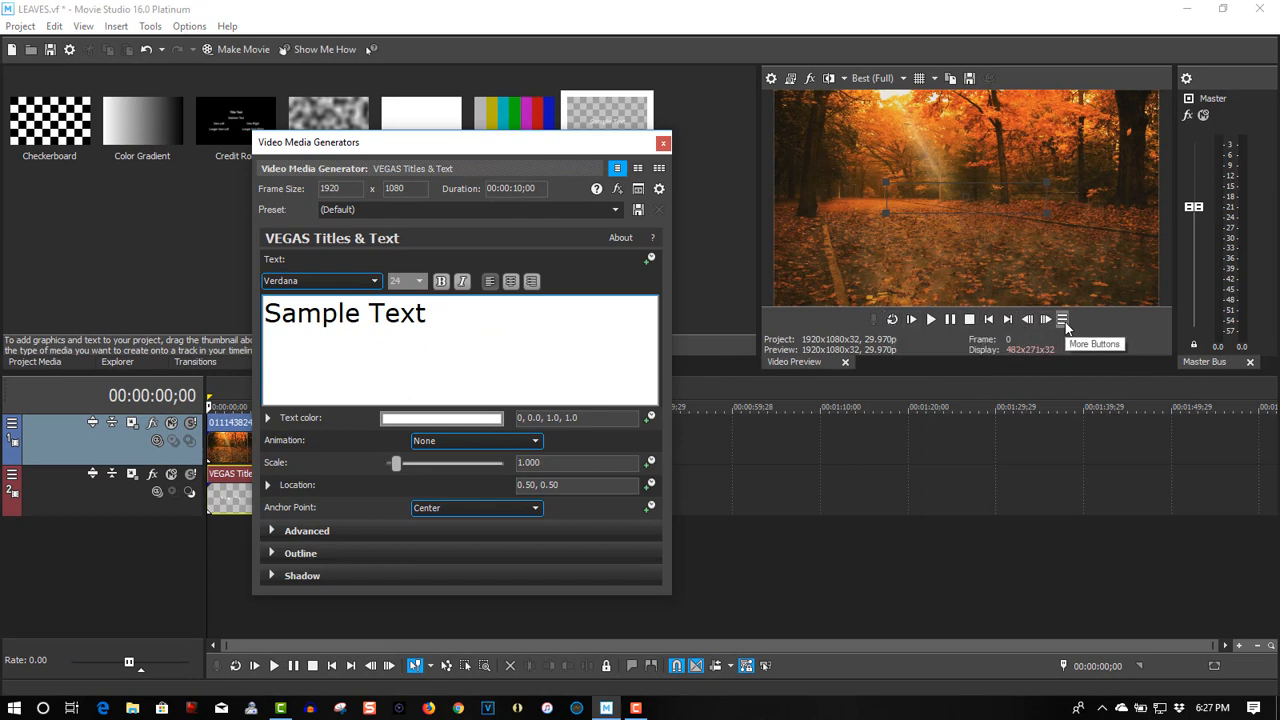
pyautogui.click(1062, 320)
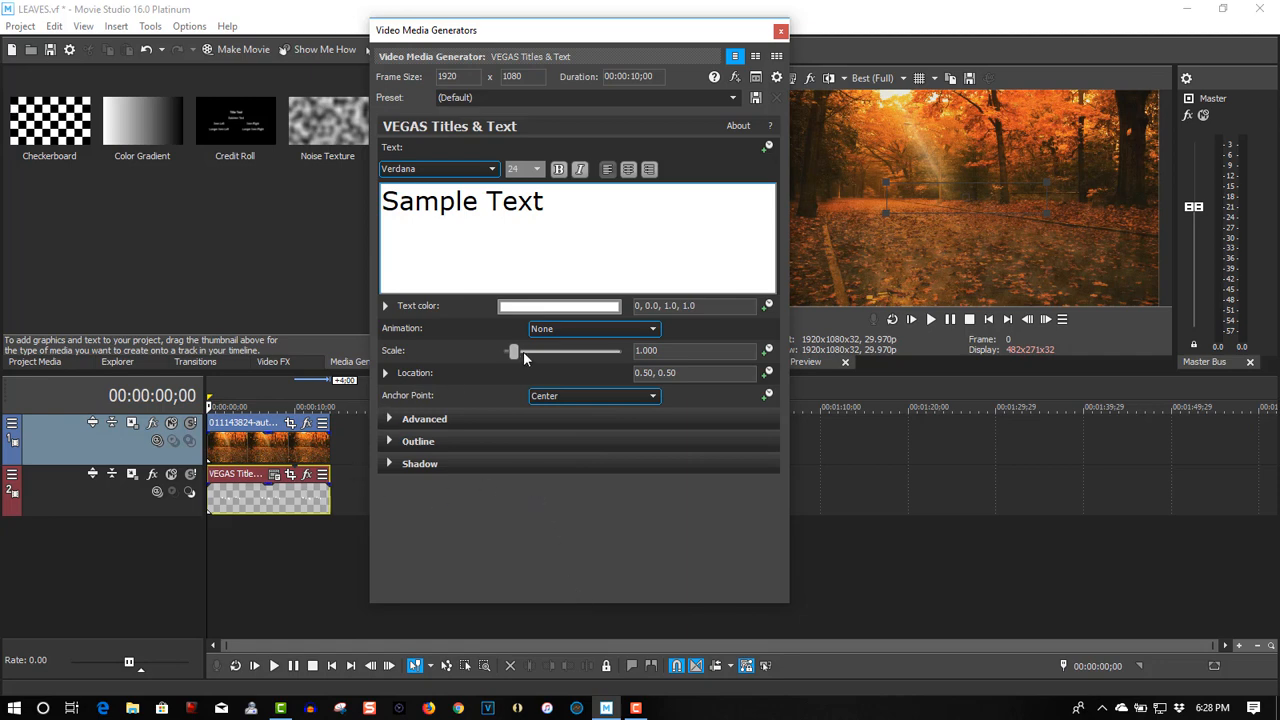
pyautogui.moveTo(156, 442)
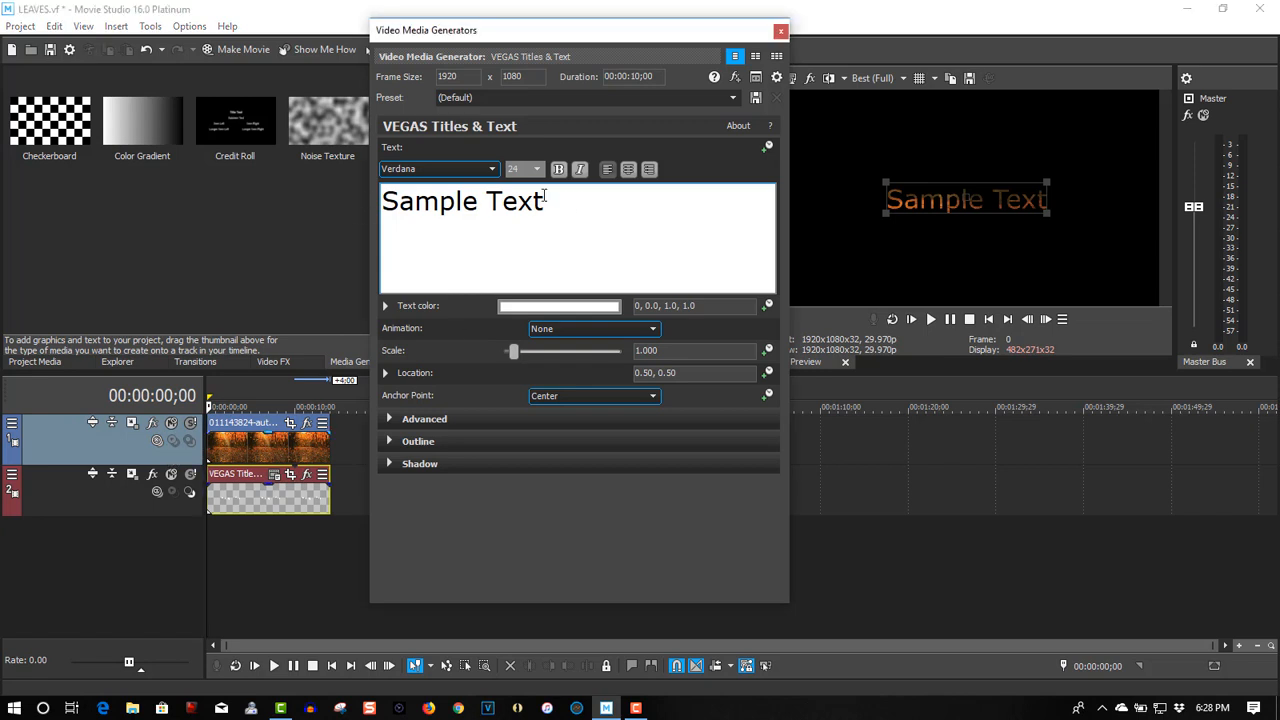
# Step: Replace the sample text with LEAVES and set the font to Impact
pyautogui.tripleClick(462, 200)
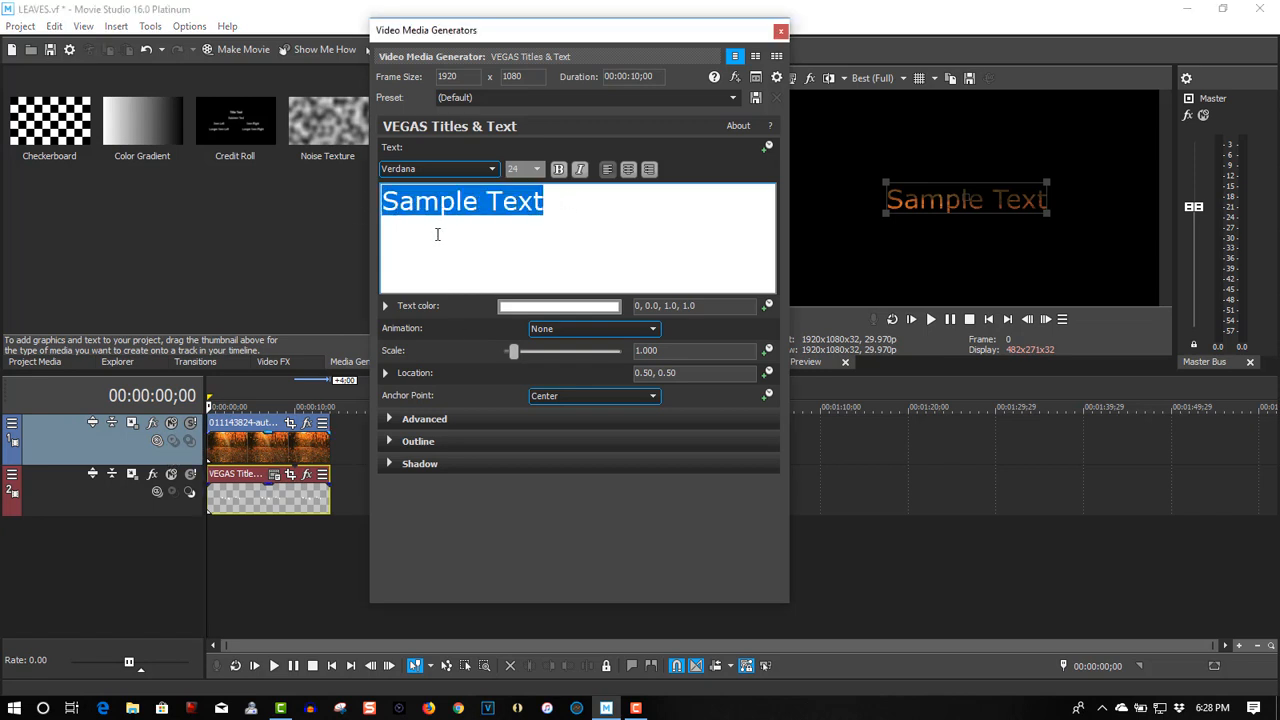
pyautogui.write('LEAVES')
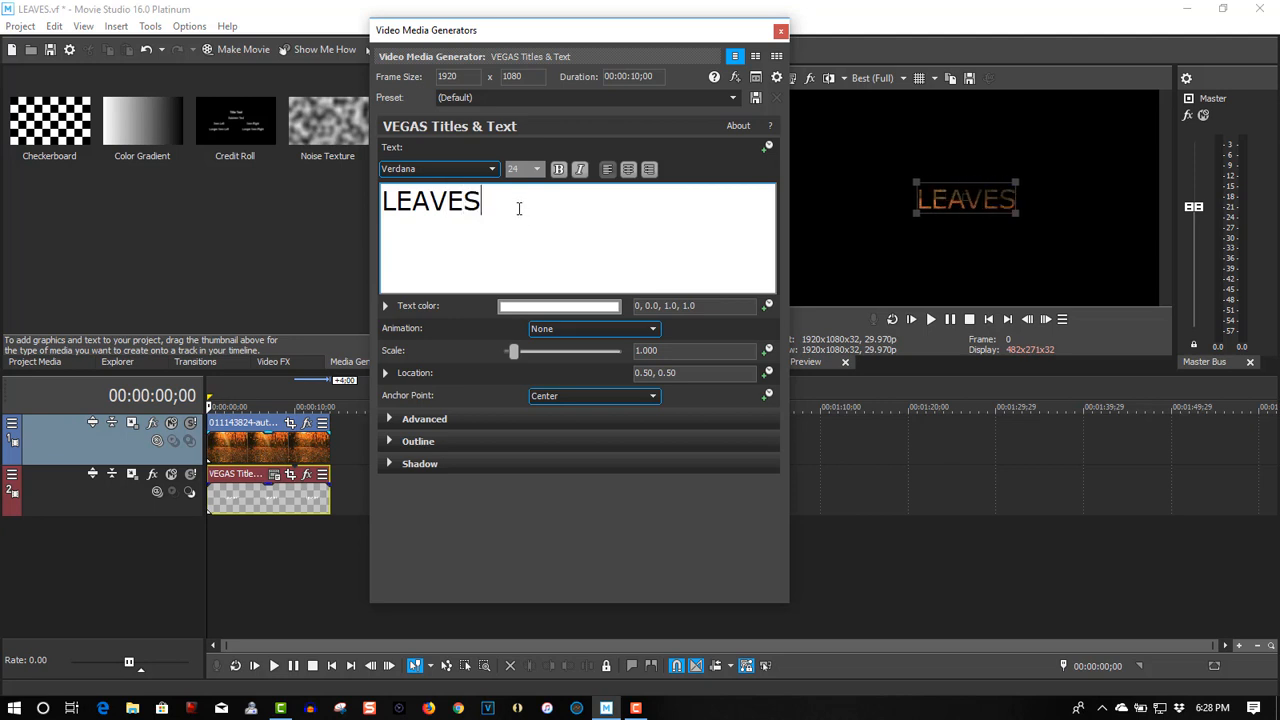
pyautogui.click(490, 168)
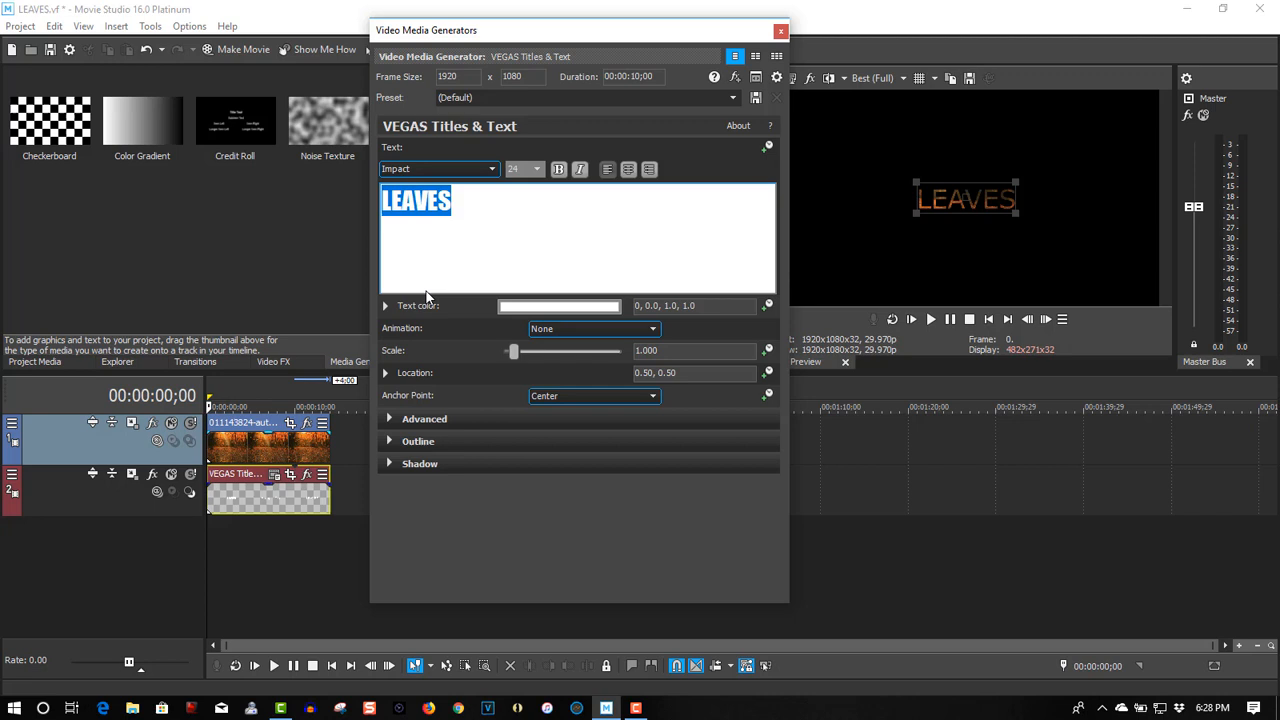
# Step: Scale the LEAVES title to about 4.478 and set its text colour to black (0,0,0,1)
pyautogui.moveTo(512, 352); pyautogui.dragTo(522, 352)
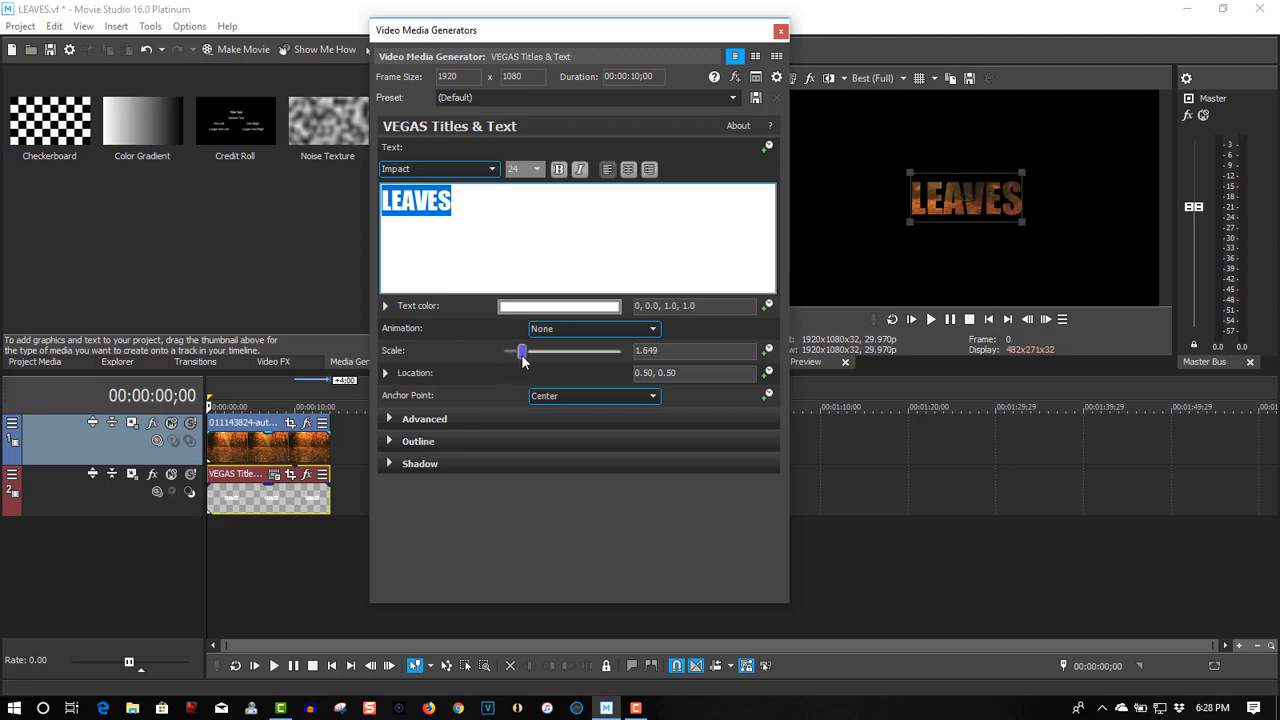
pyautogui.moveTo(522, 352); pyautogui.dragTo(544, 352)
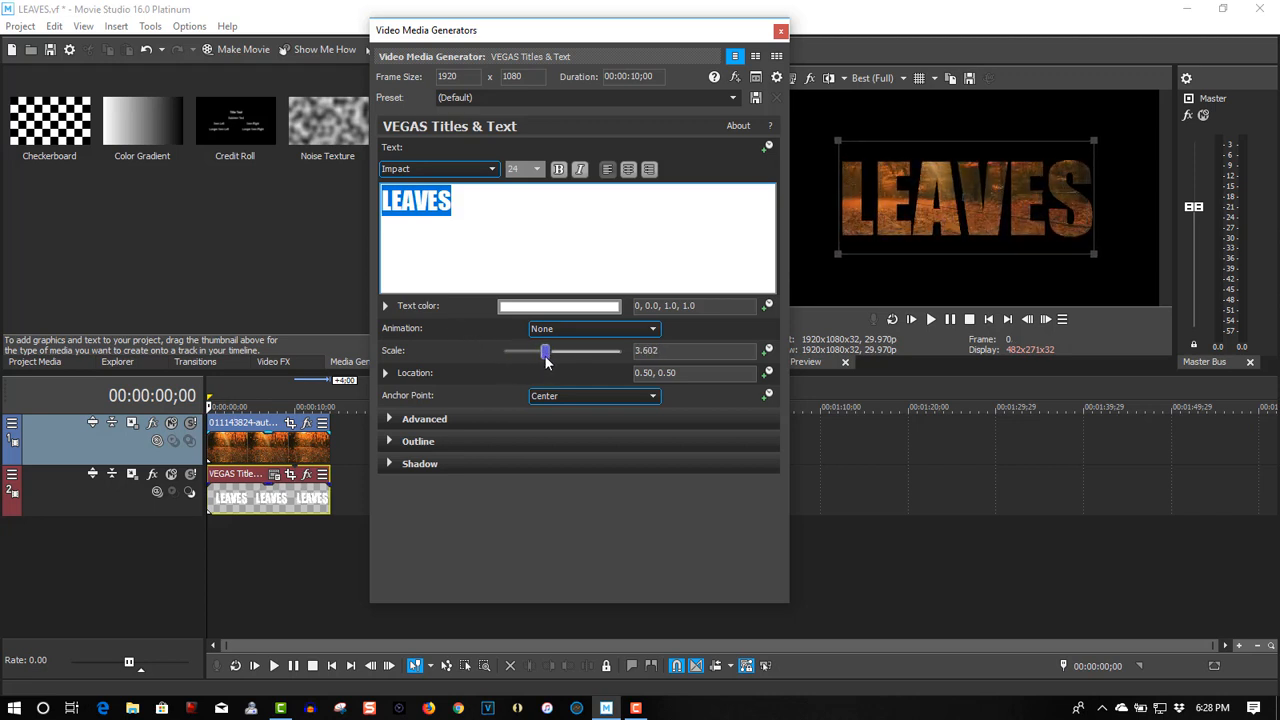
pyautogui.moveTo(544, 352); pyautogui.dragTo(556, 352)
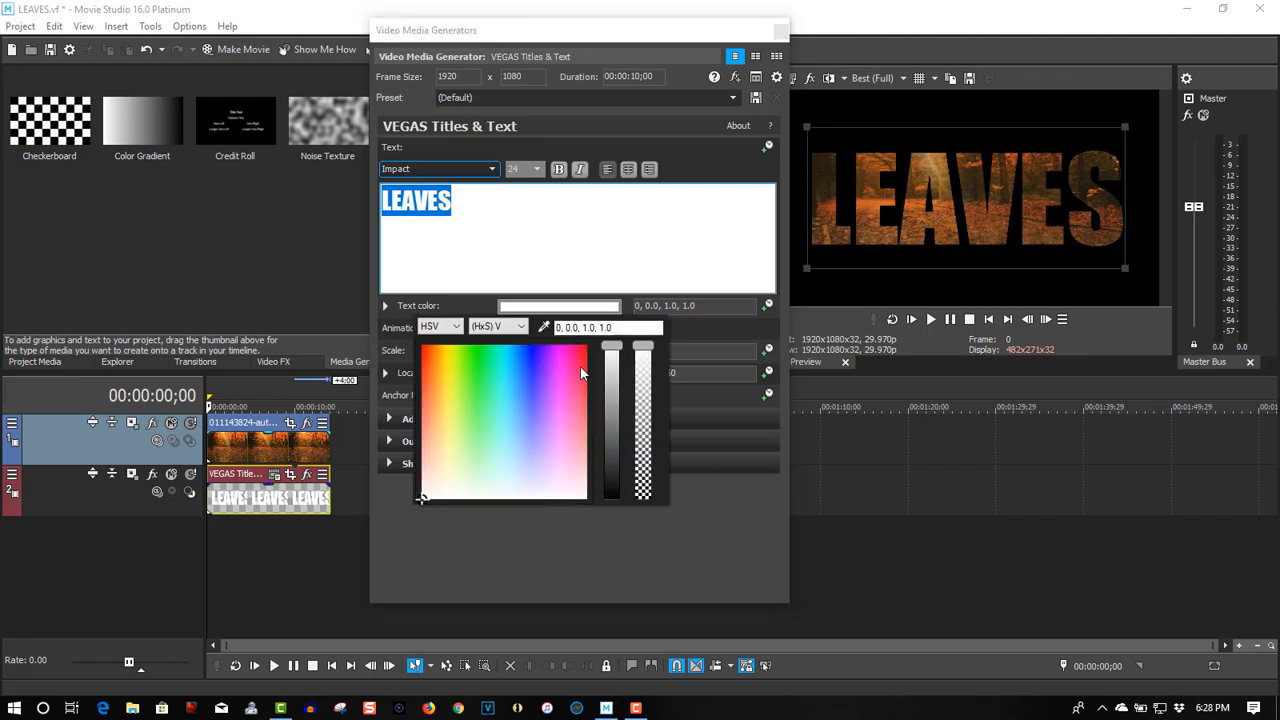
pyautogui.moveTo(612, 344); pyautogui.dragTo(612, 490)
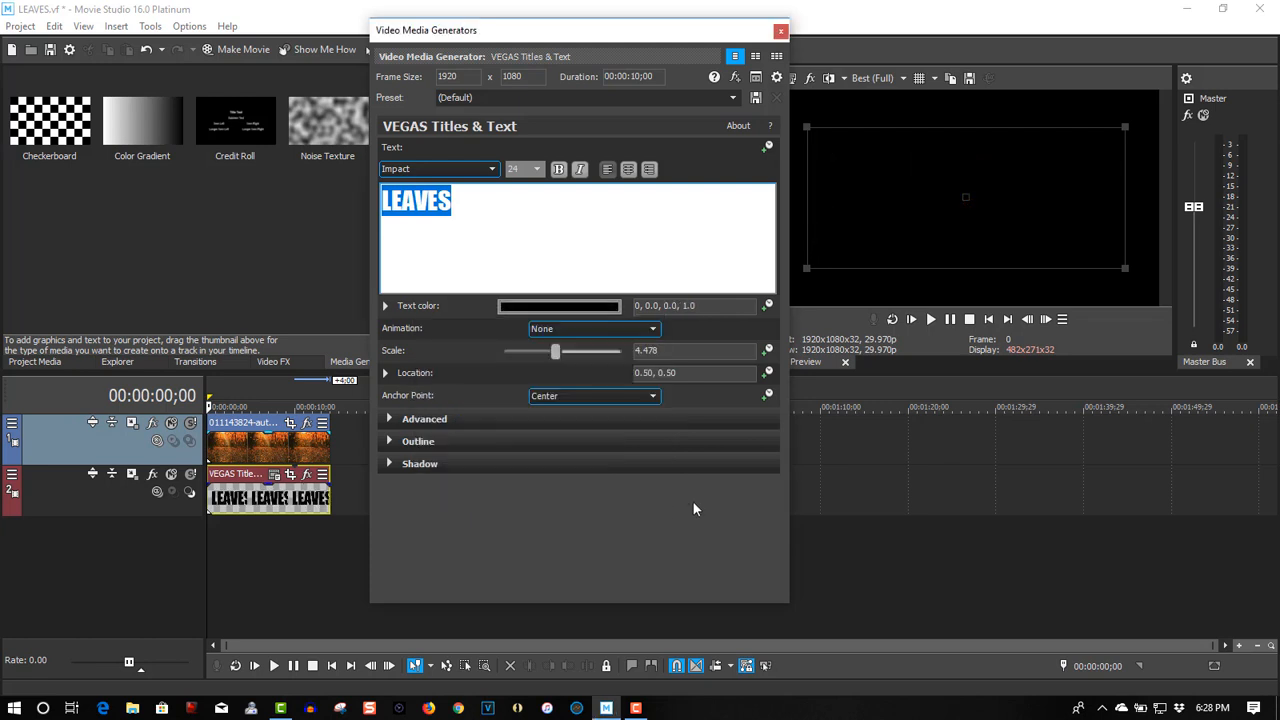
pyautogui.click(388, 420)
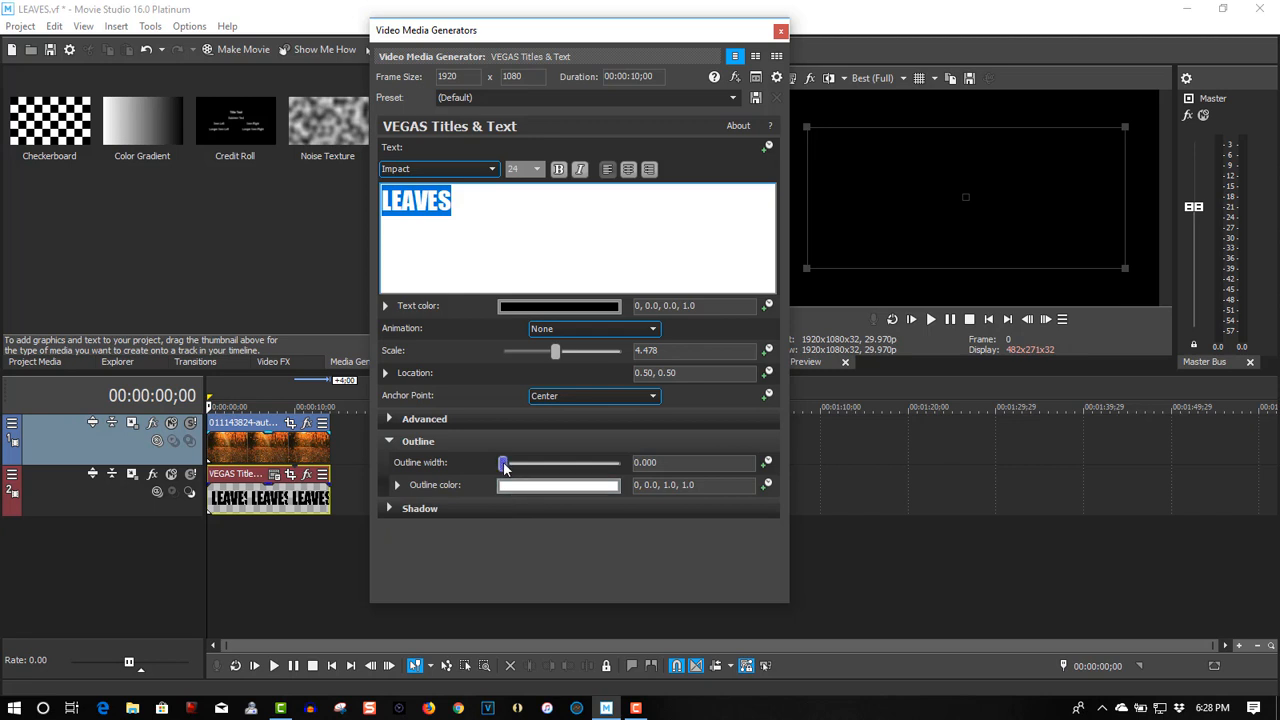
# Step: Set the title's outline width to 10.000 and close the Video Media Generators window
pyautogui.moveTo(504, 462); pyautogui.dragTo(560, 462)
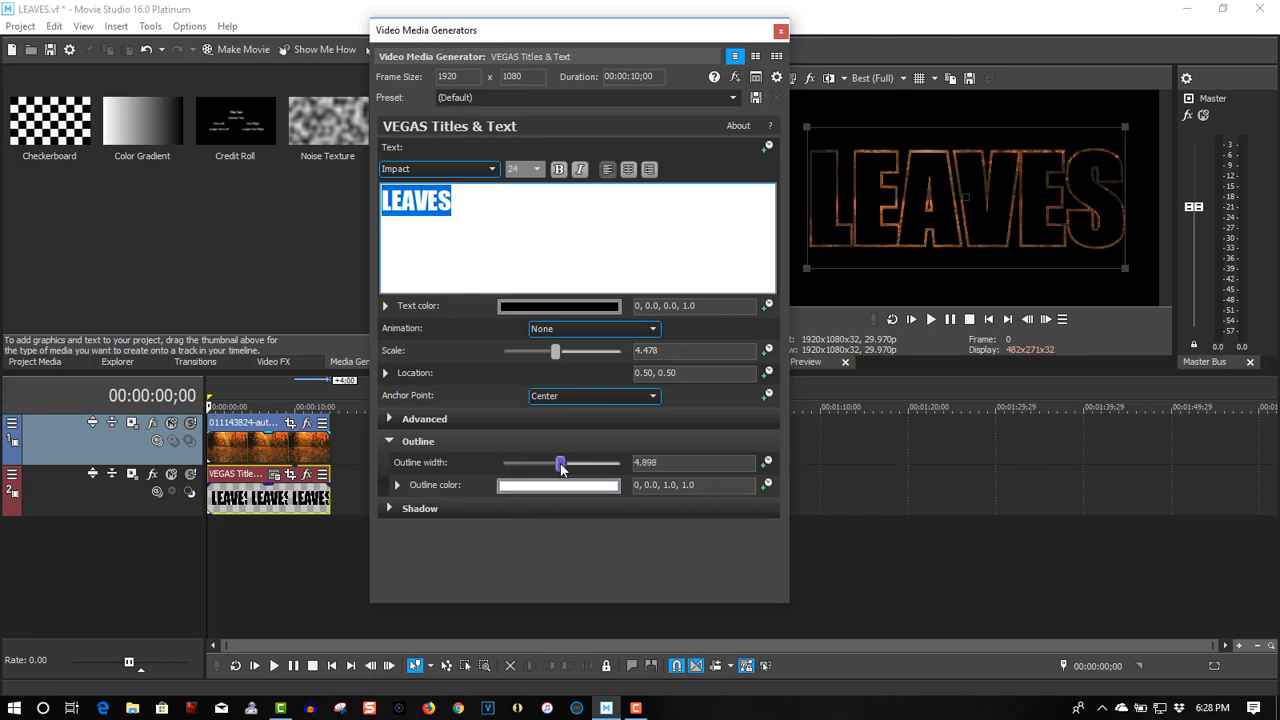
pyautogui.moveTo(560, 462); pyautogui.dragTo(612, 462)
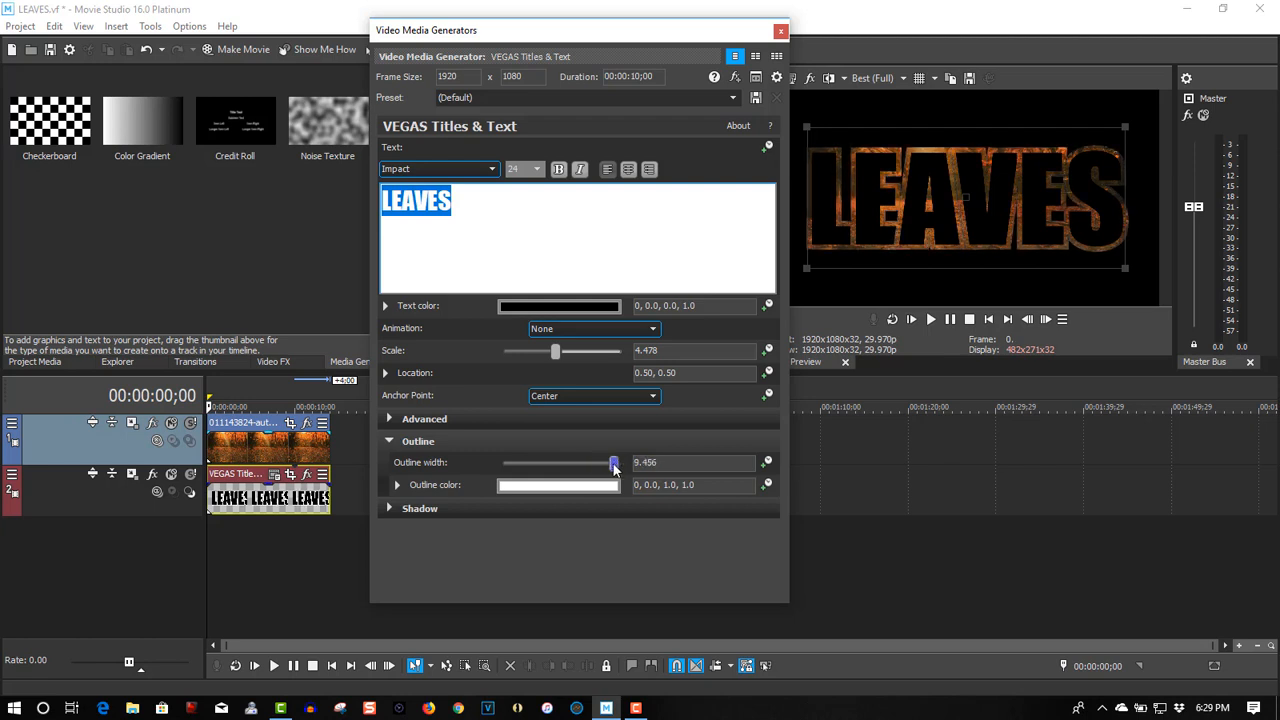
pyautogui.moveTo(614, 462); pyautogui.dragTo(620, 462)
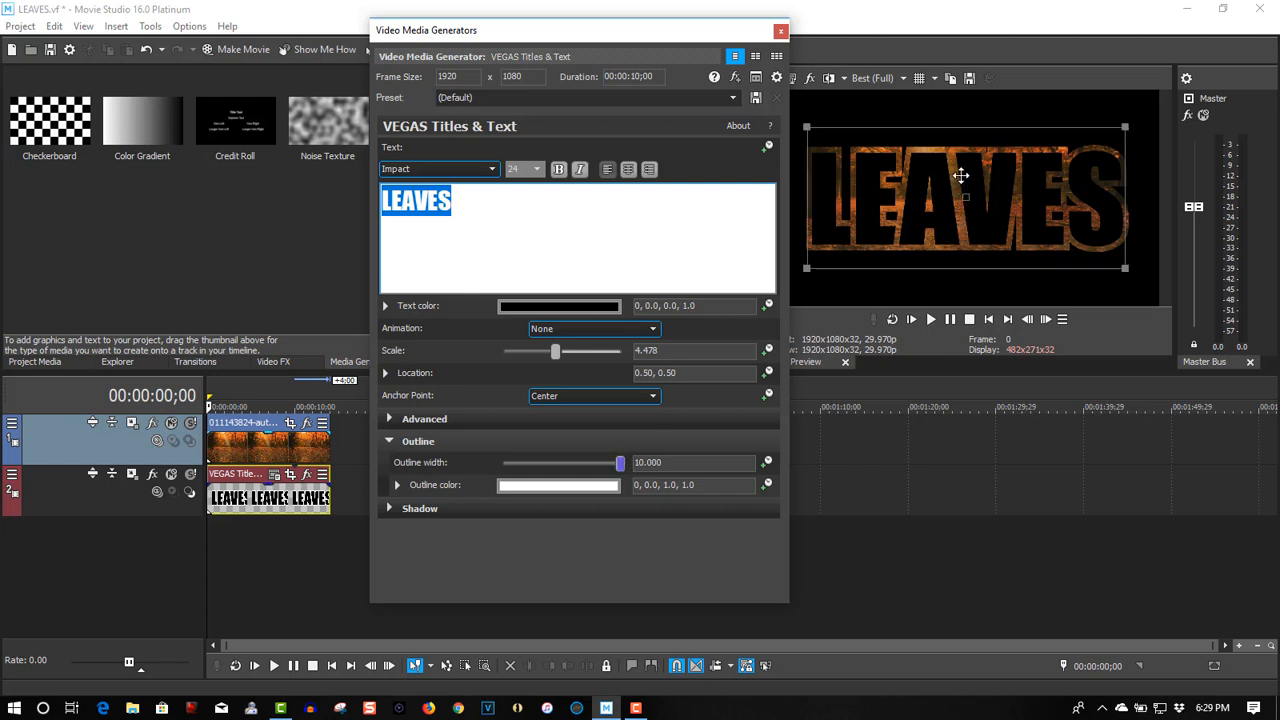
pyautogui.moveTo(822, 220)
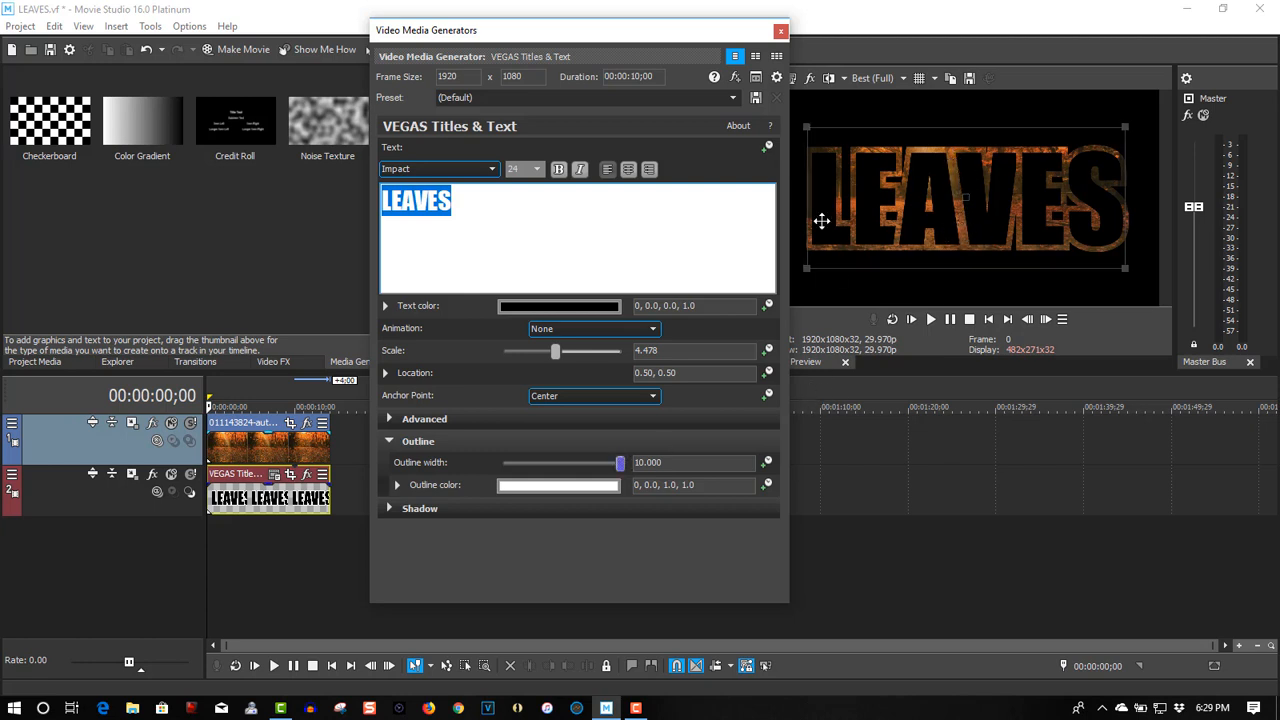
pyautogui.click(780, 30)
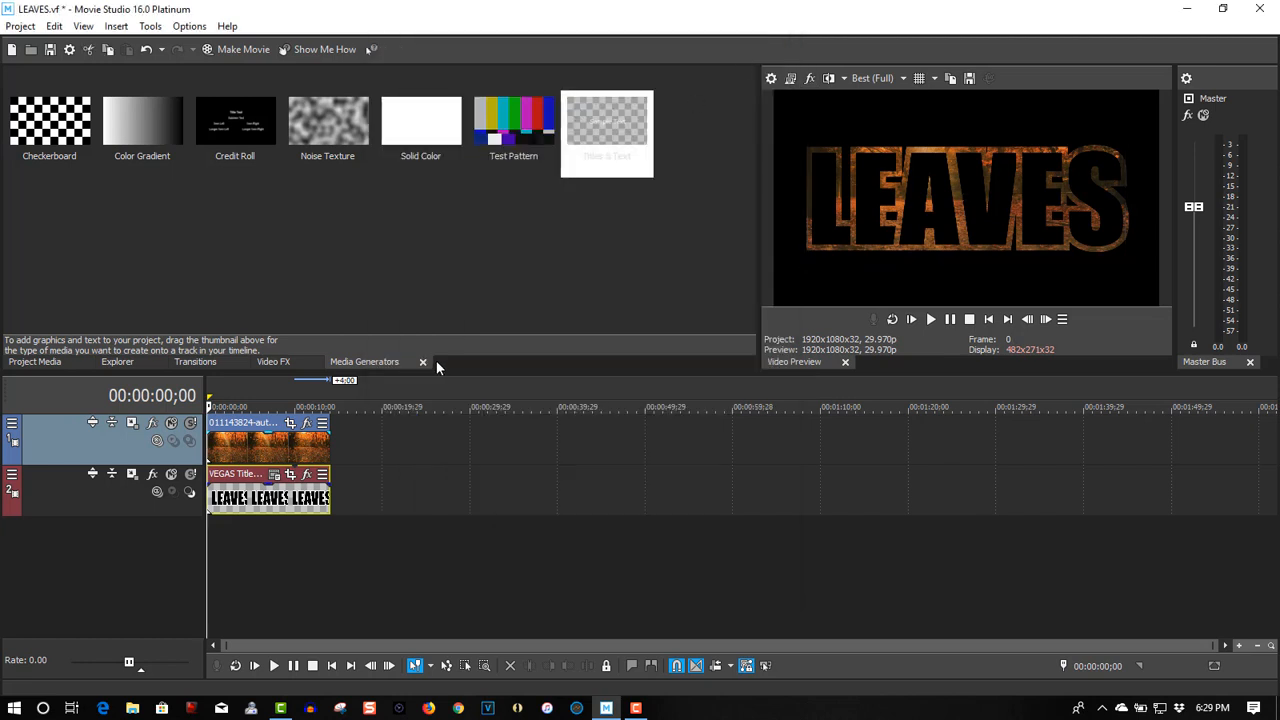
pyautogui.moveTo(290, 474)
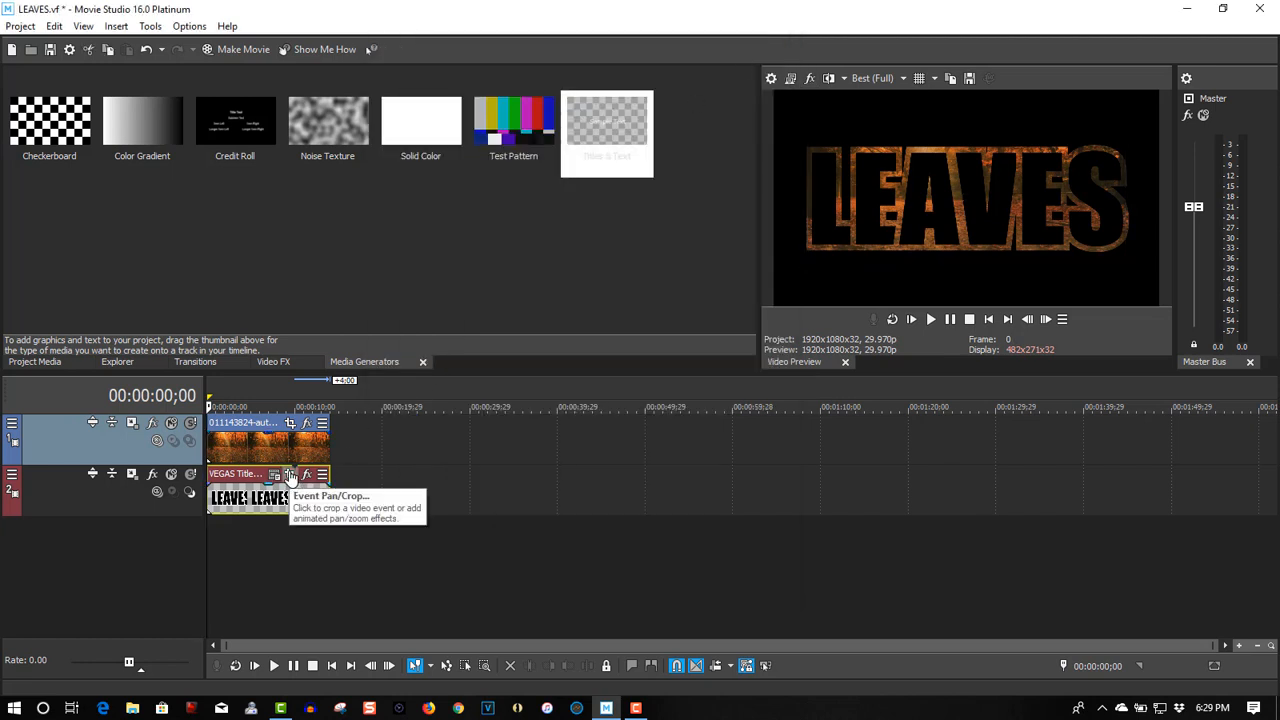
# Step: At the title event's end, shrink the Pan/Crop box to a tiny 19.5×11 area between the letters
pyautogui.click(290, 476)
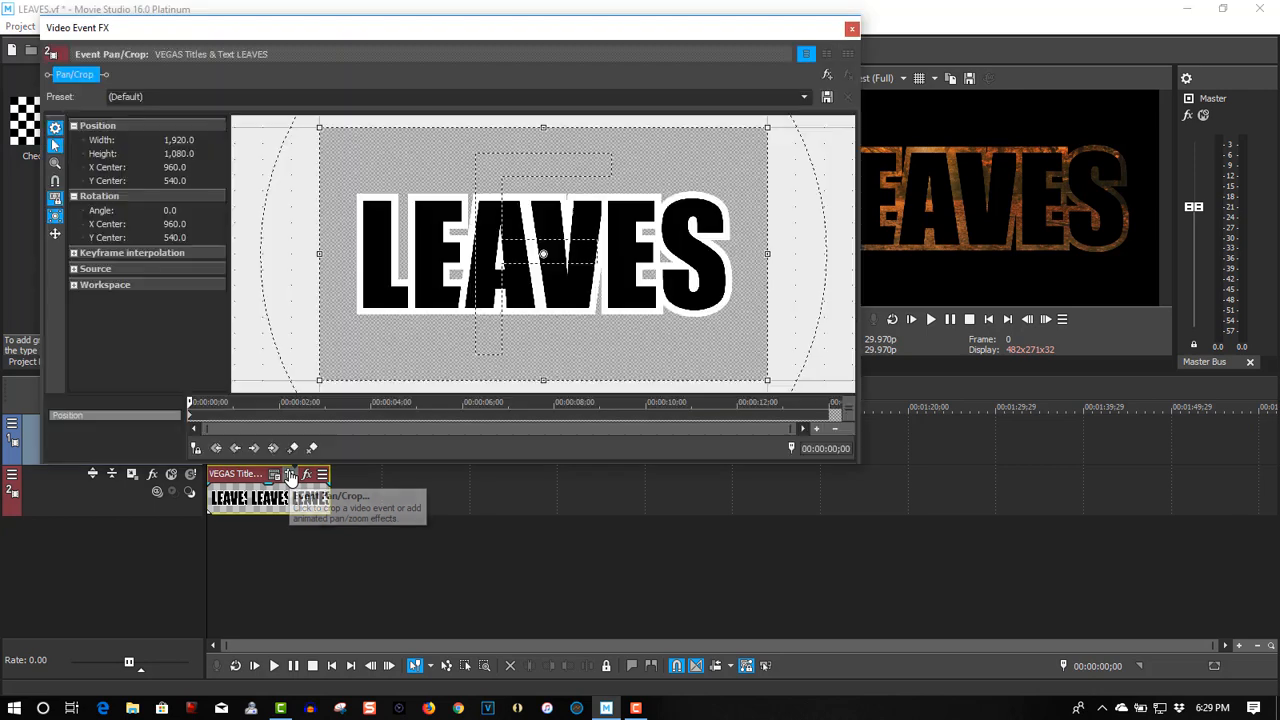
pyautogui.click(280, 402)
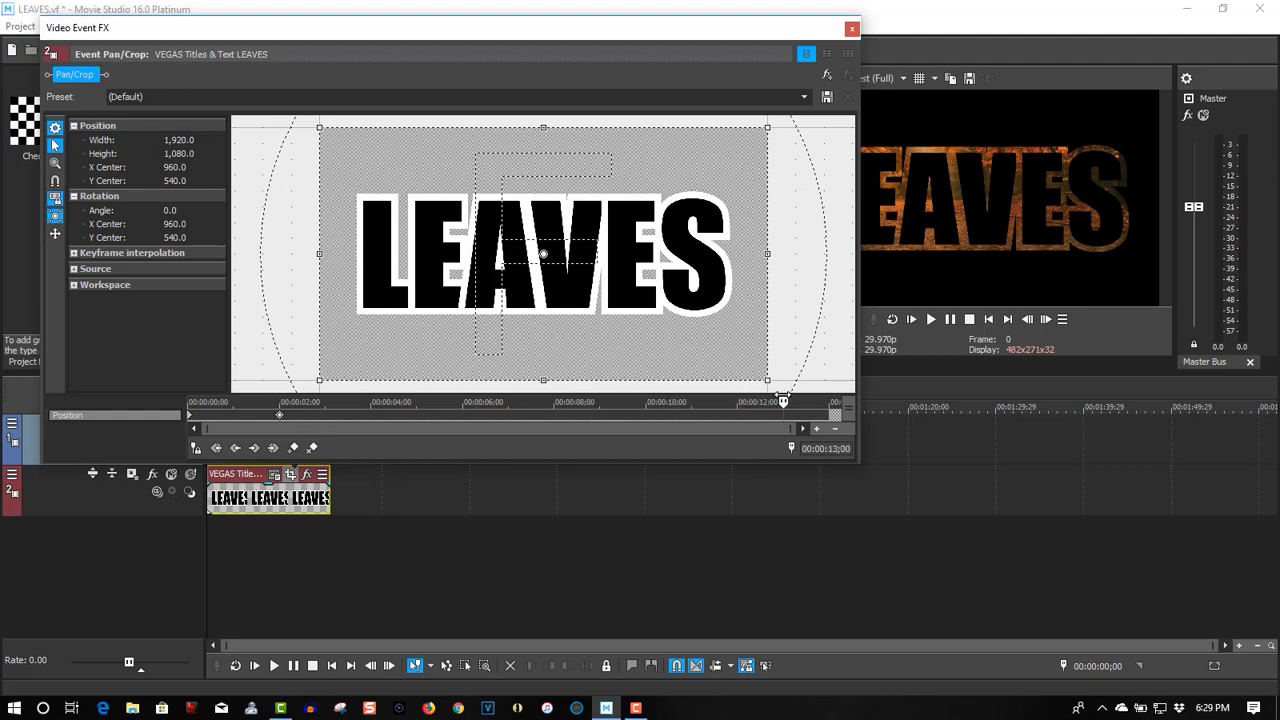
pyautogui.moveTo(768, 380); pyautogui.dragTo(680, 330)
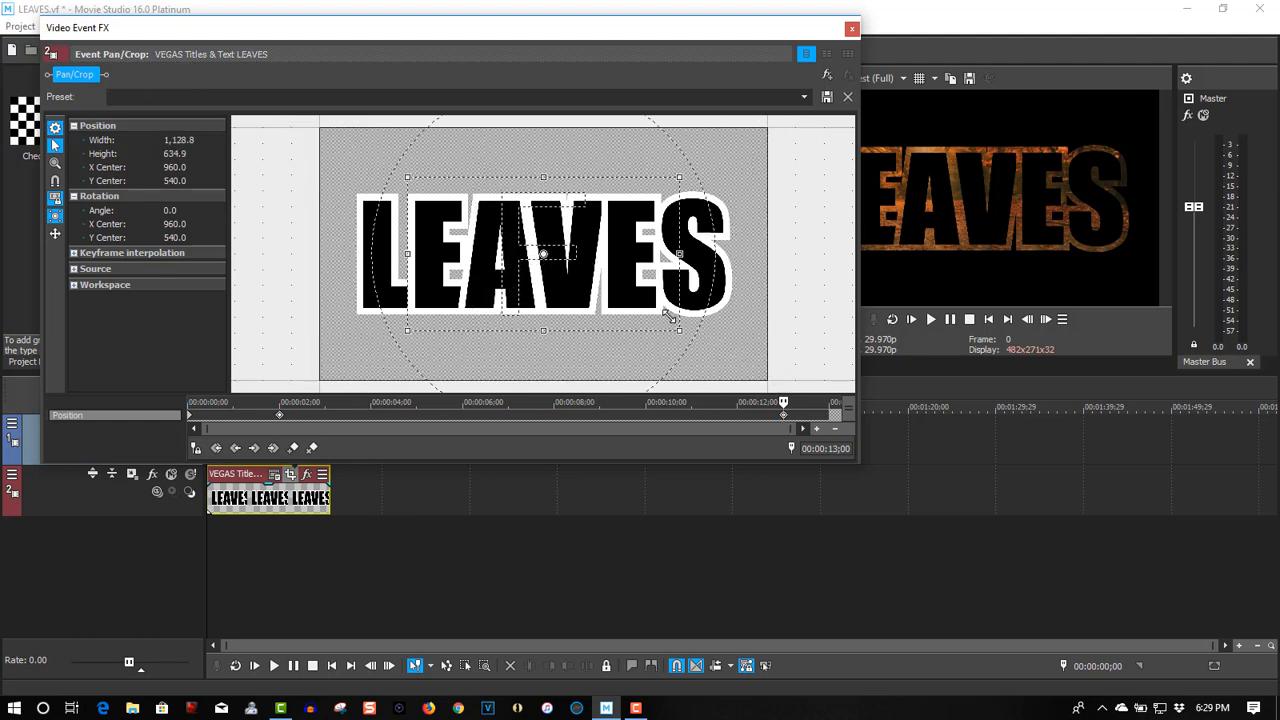
pyautogui.moveTo(678, 330); pyautogui.dragTo(570, 284)
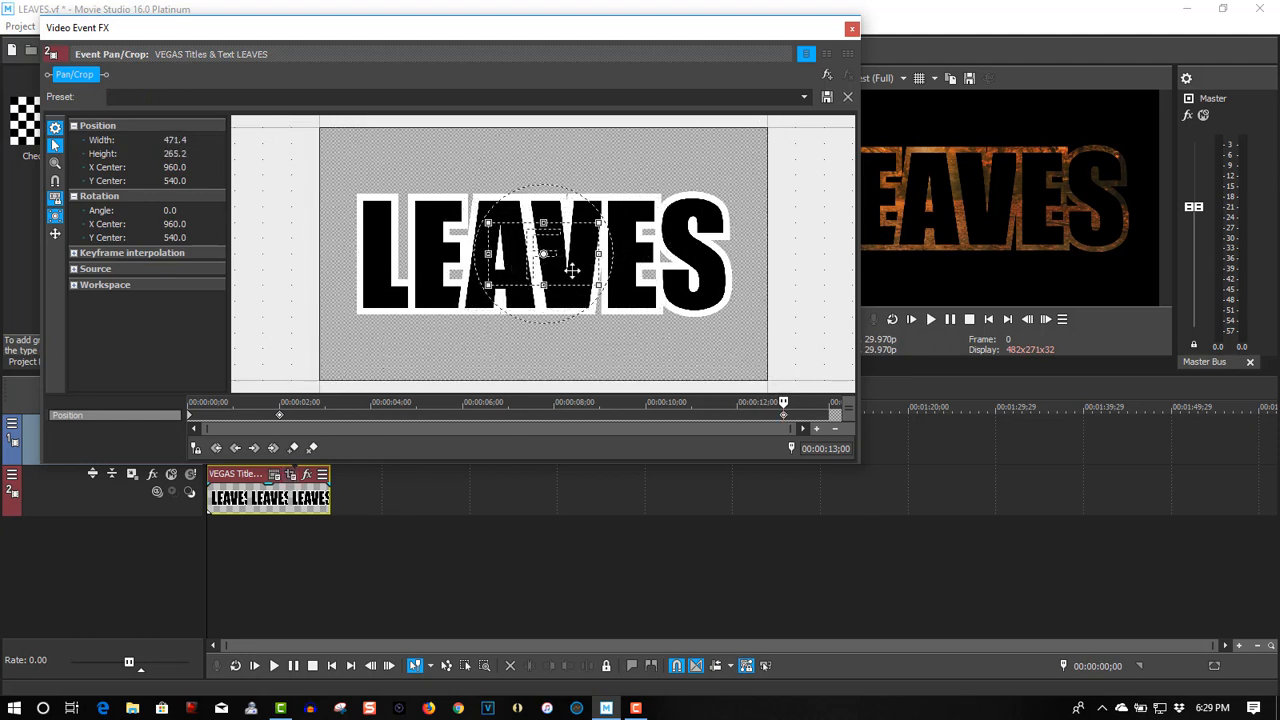
pyautogui.moveTo(576, 270); pyautogui.dragTo(556, 272)
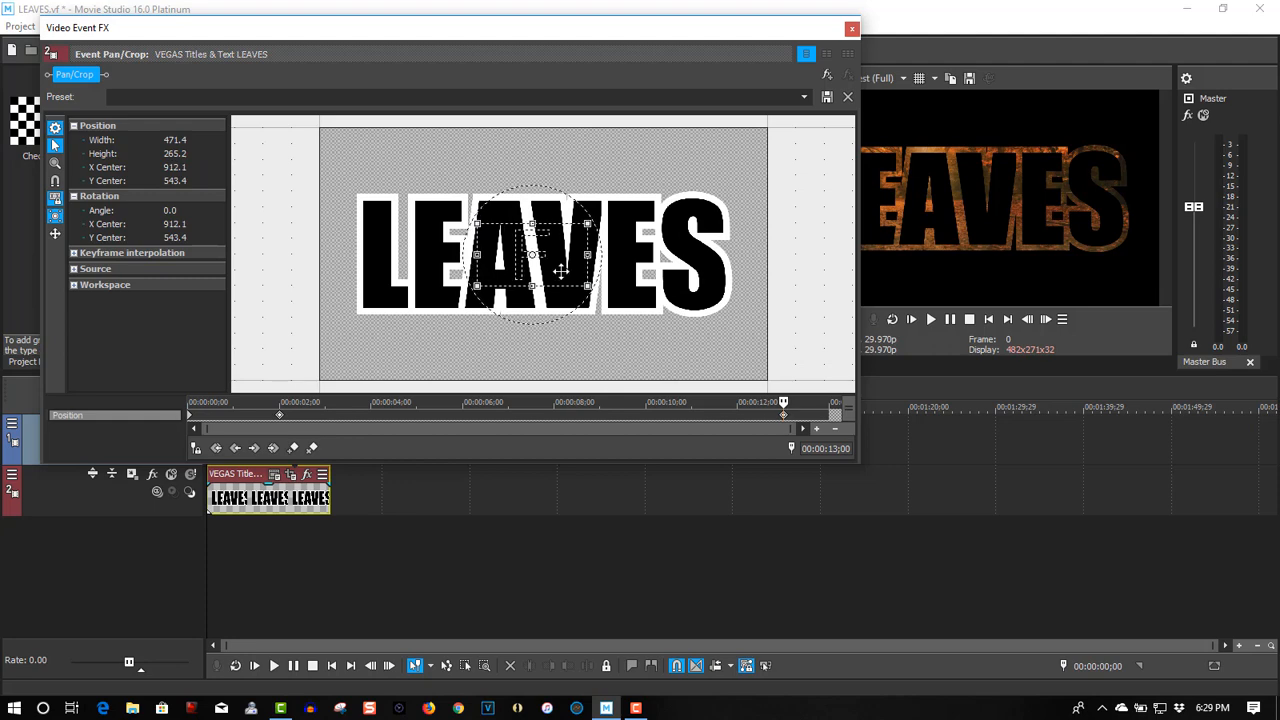
pyautogui.moveTo(588, 224); pyautogui.dragTo(536, 256)
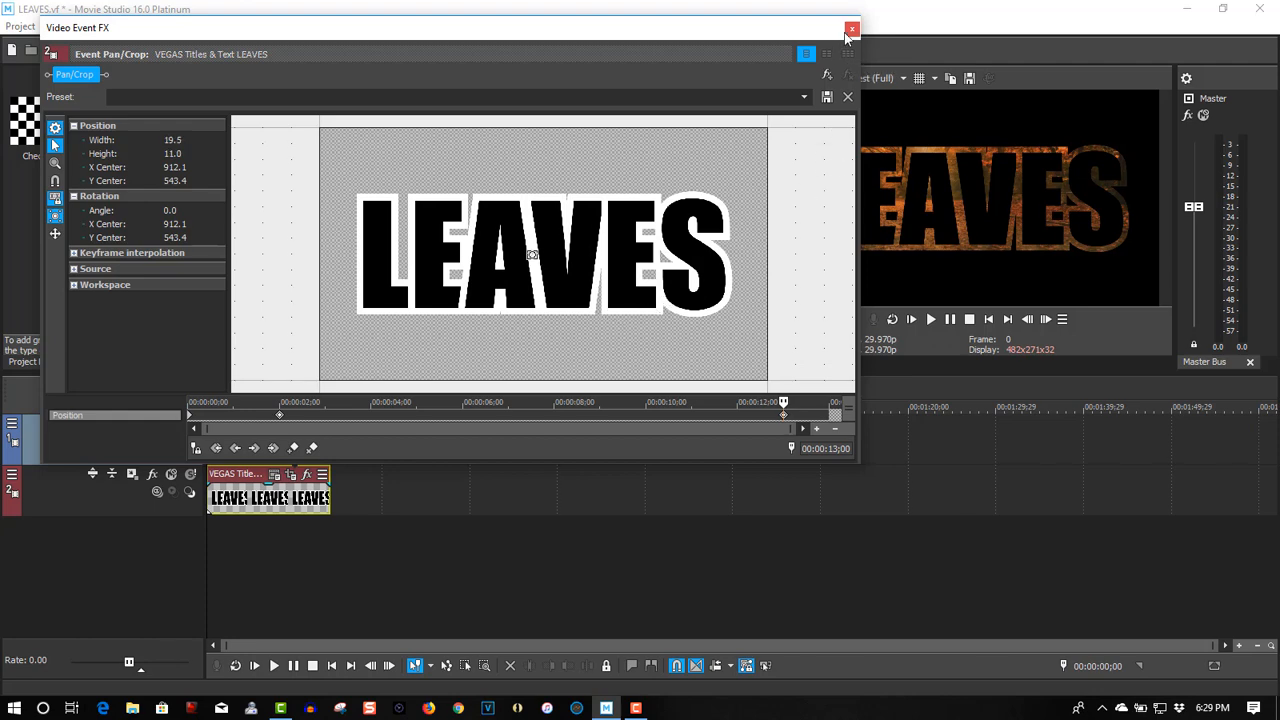
pyautogui.click(852, 28)
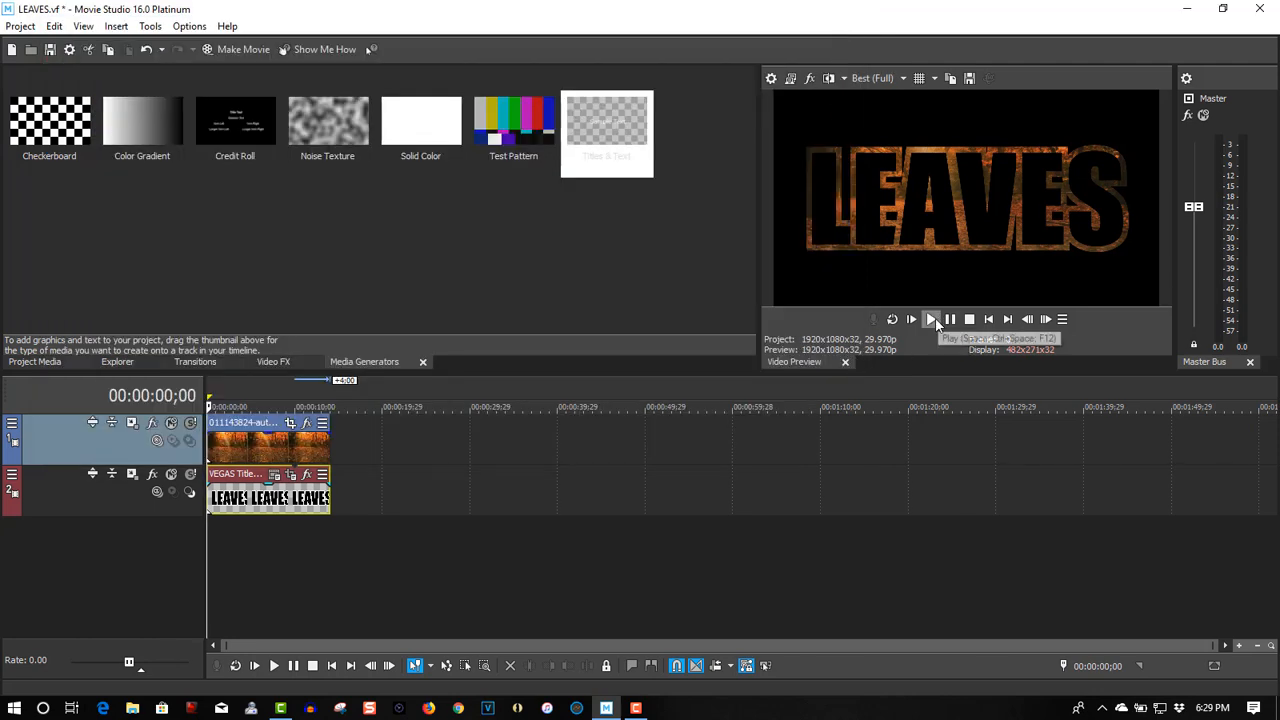
pyautogui.click(930, 320)
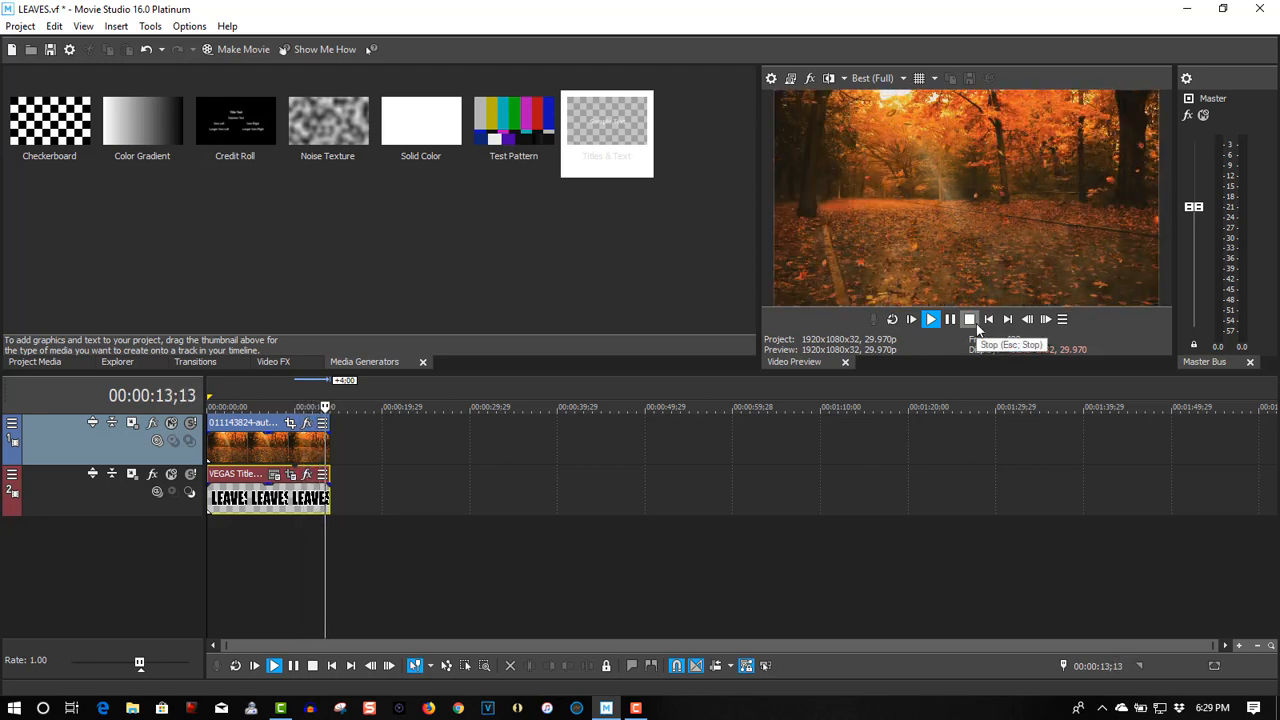
pyautogui.click(988, 320)
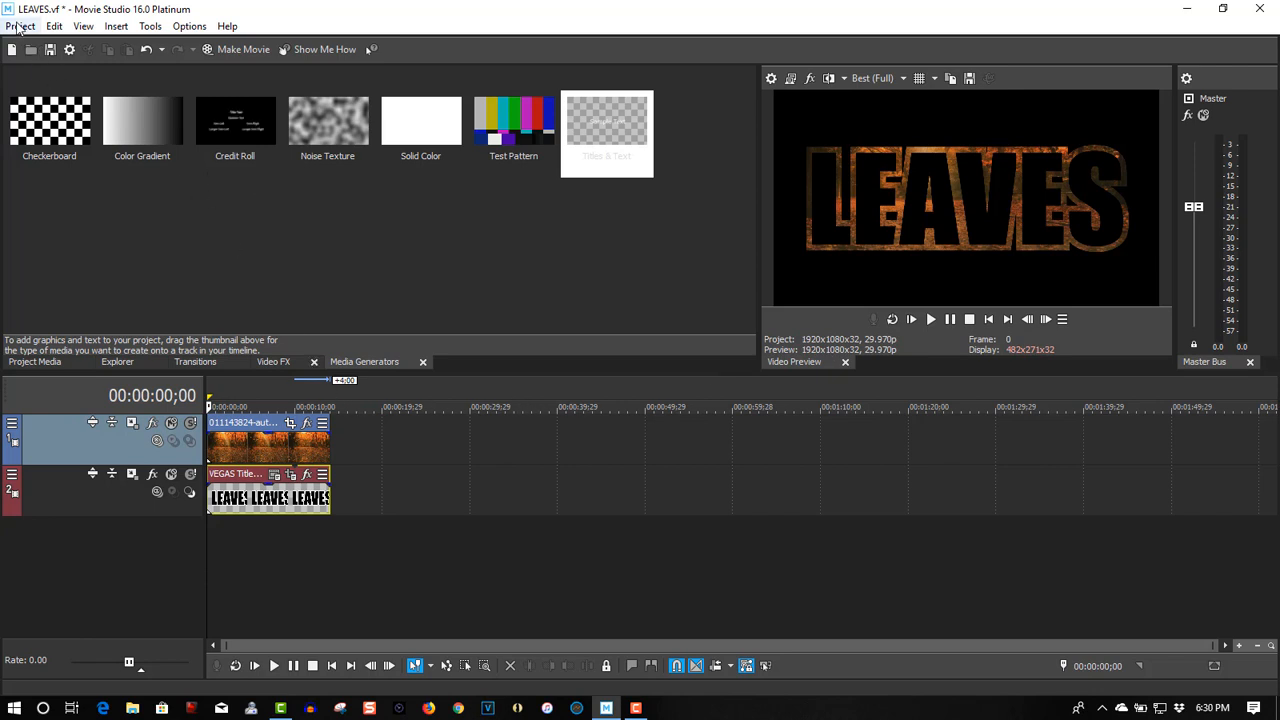
# Step: Render via Project > Render As to MAGIX AVC/AAC MP4, Internet HD 1080p 29.97 fps, as LEAVES.mp4
pyautogui.click(20, 24)
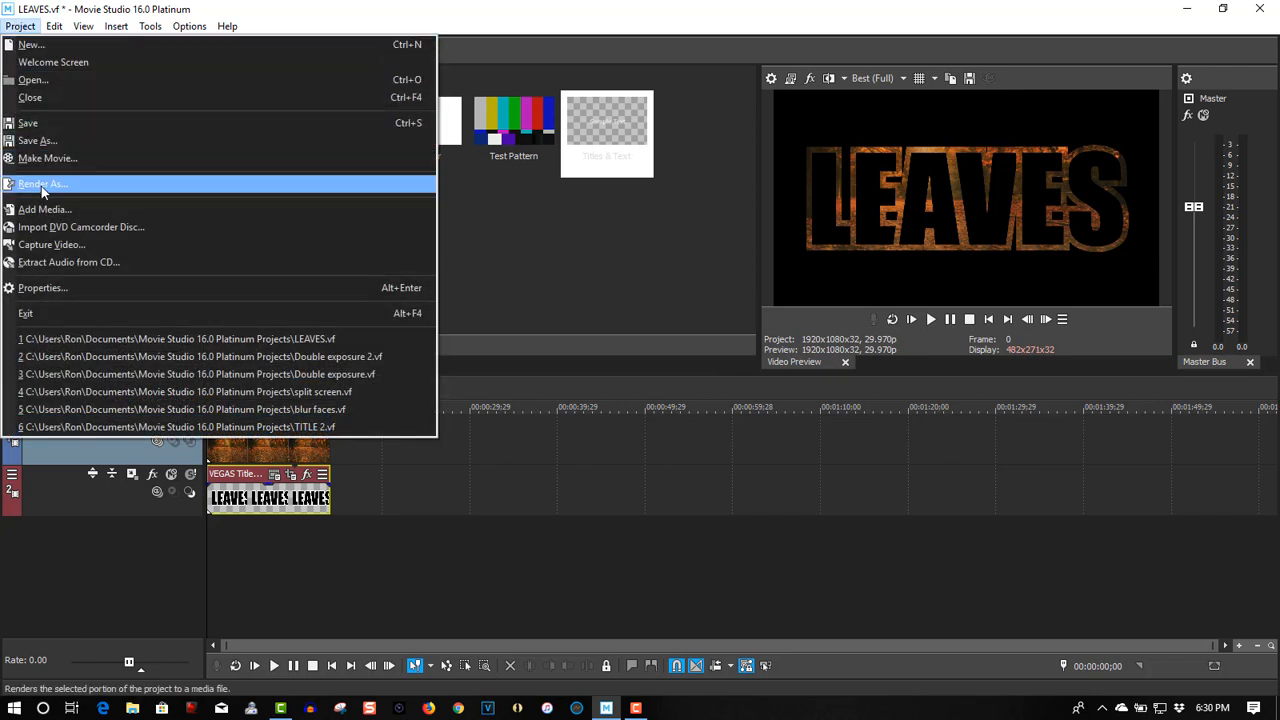
pyautogui.click(44, 192)
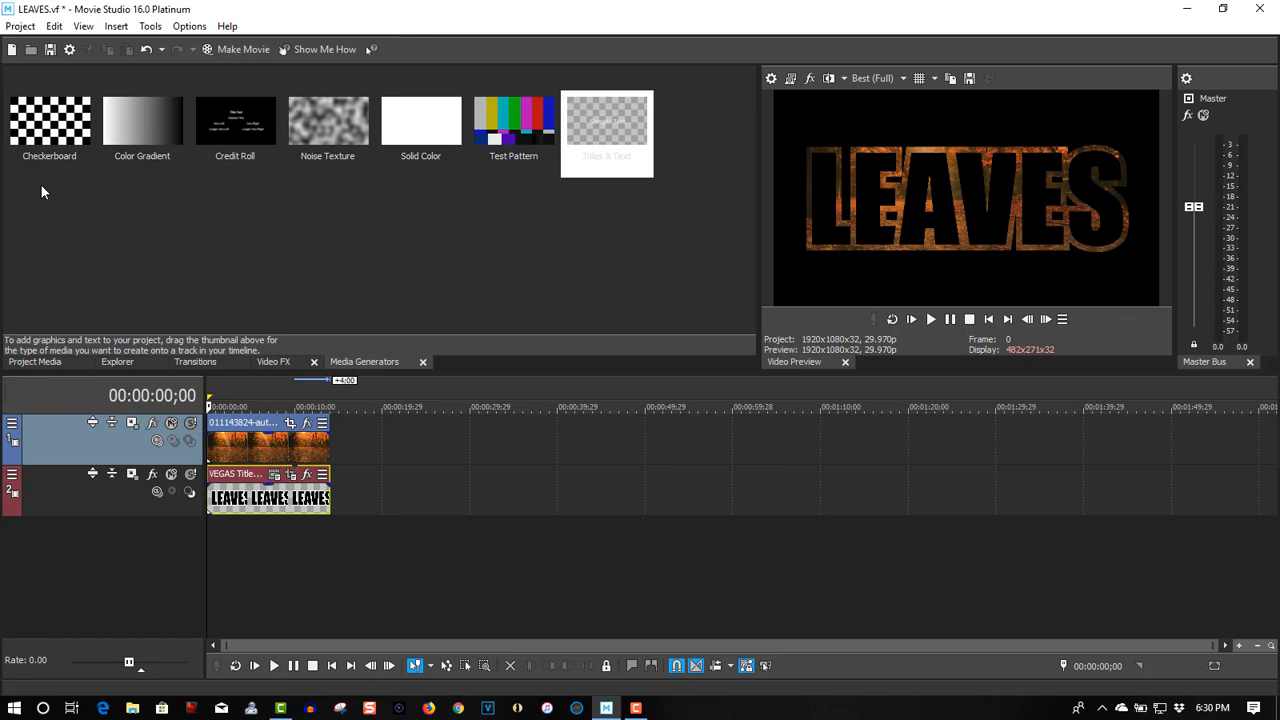
pyautogui.click(244, 48)
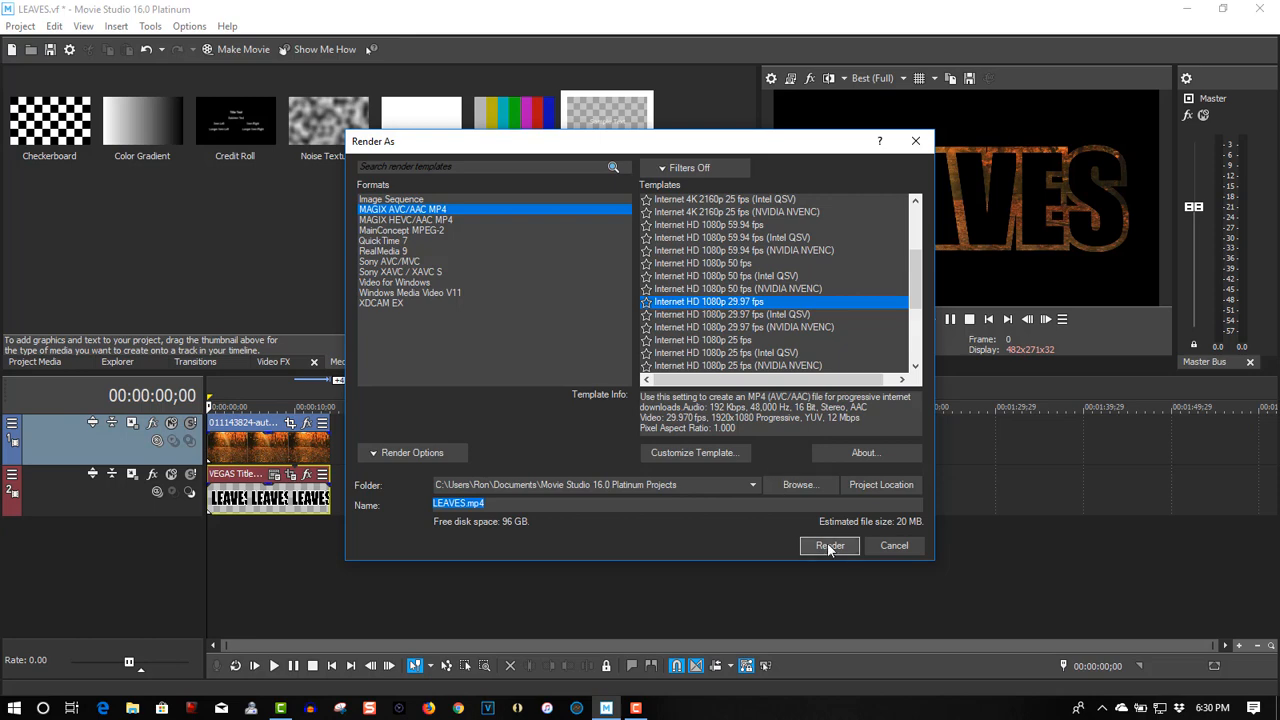
pyautogui.click(828, 544)
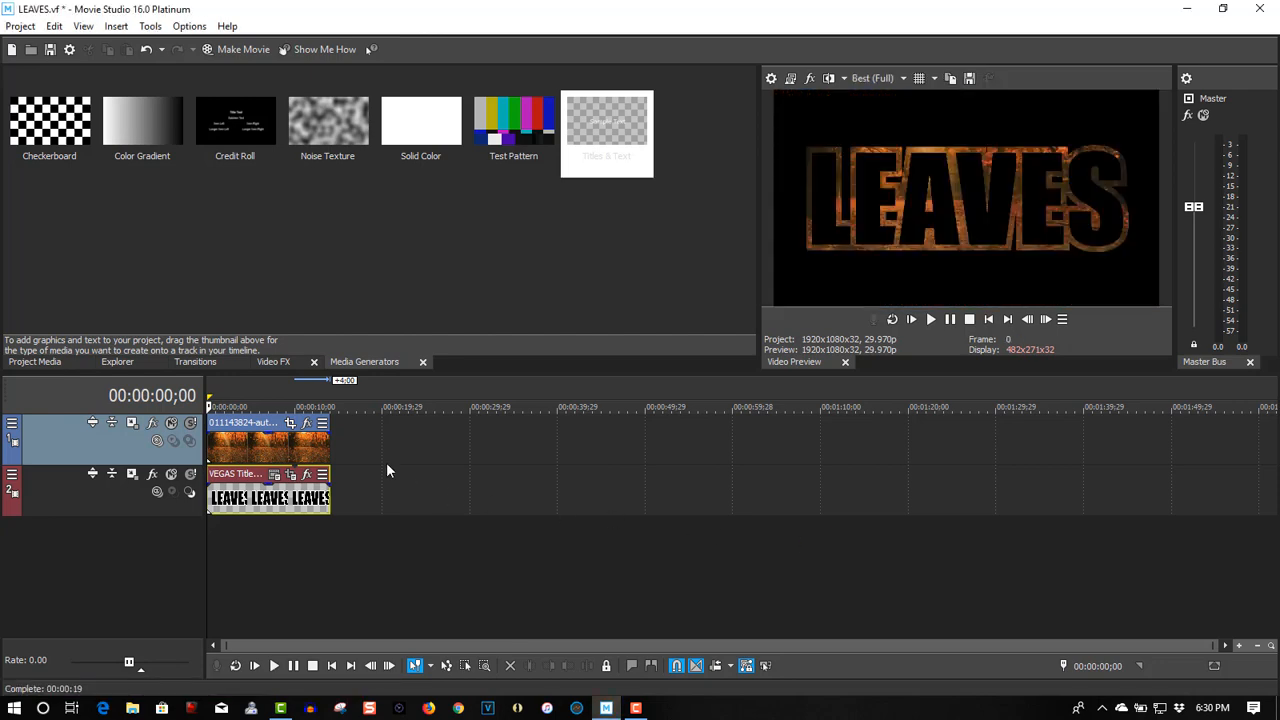
# Step: Delete both tracks from the timeline and show the Project Media list
pyautogui.rightClick(390, 470)
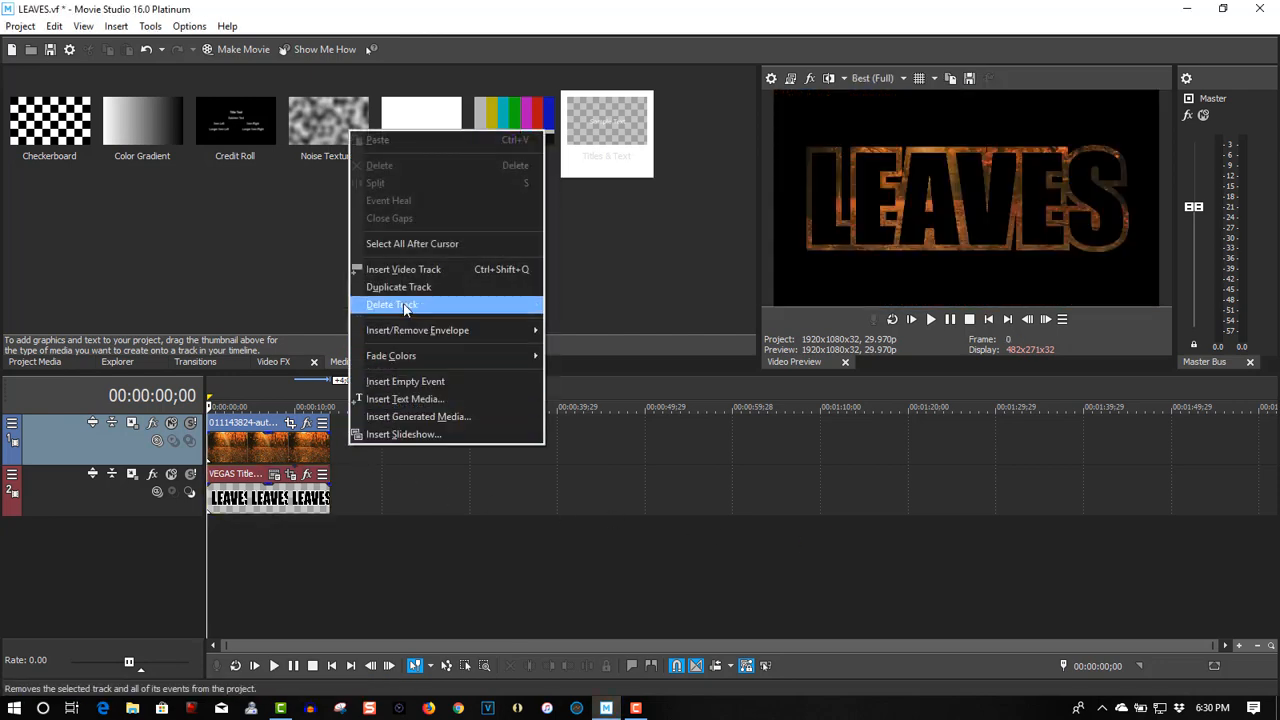
pyautogui.click(392, 304)
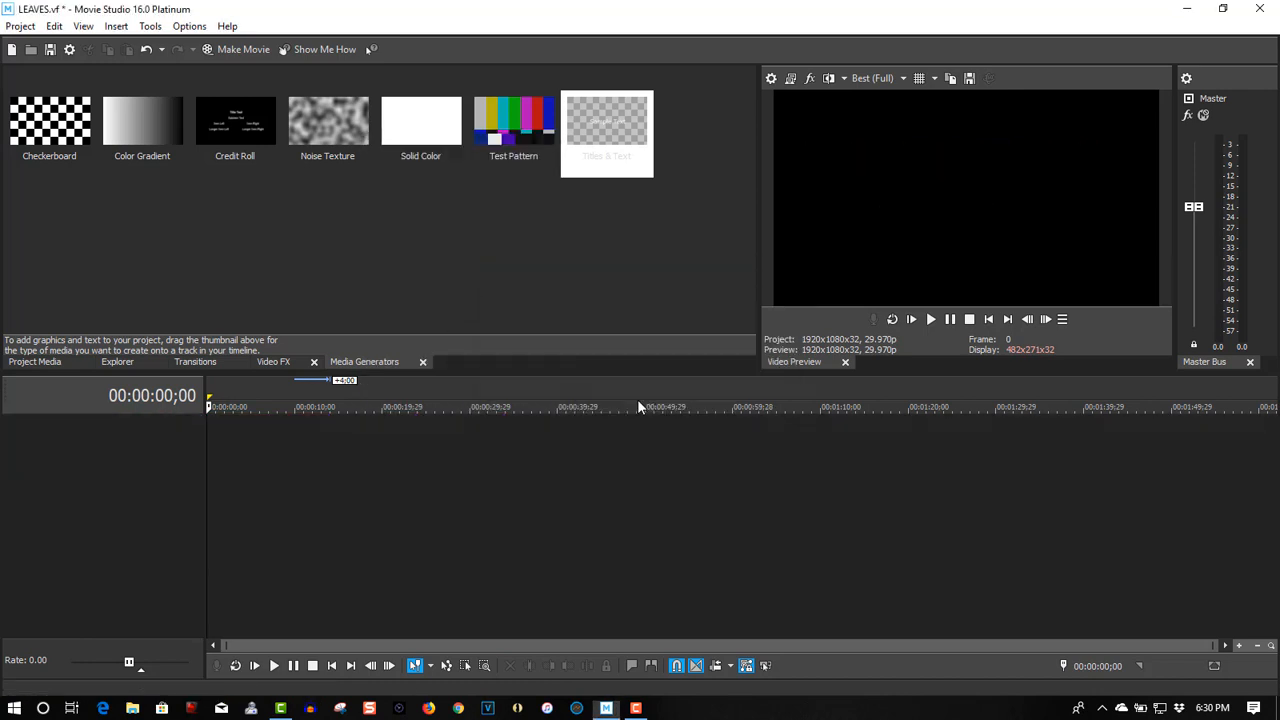
pyautogui.click(34, 360)
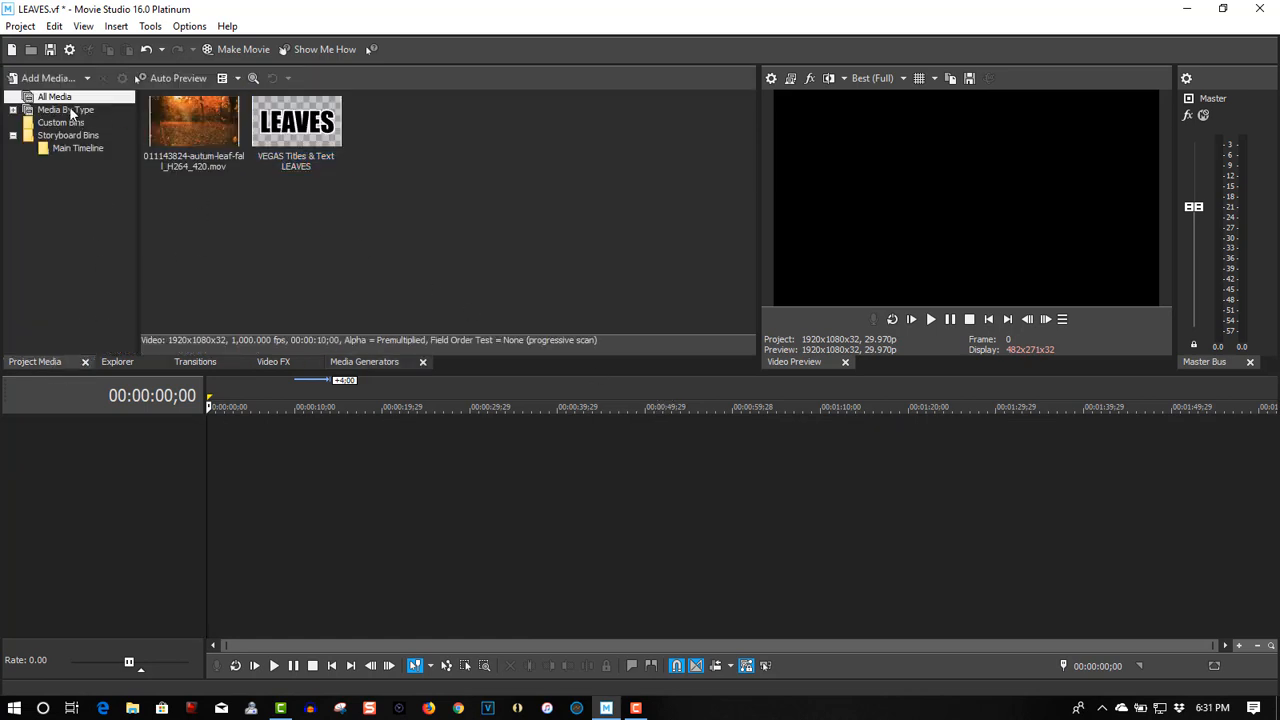
# Step: In Add Media, browse to Documents > Movie Studio 16.0 Platinum Projects
pyautogui.click(48, 78)
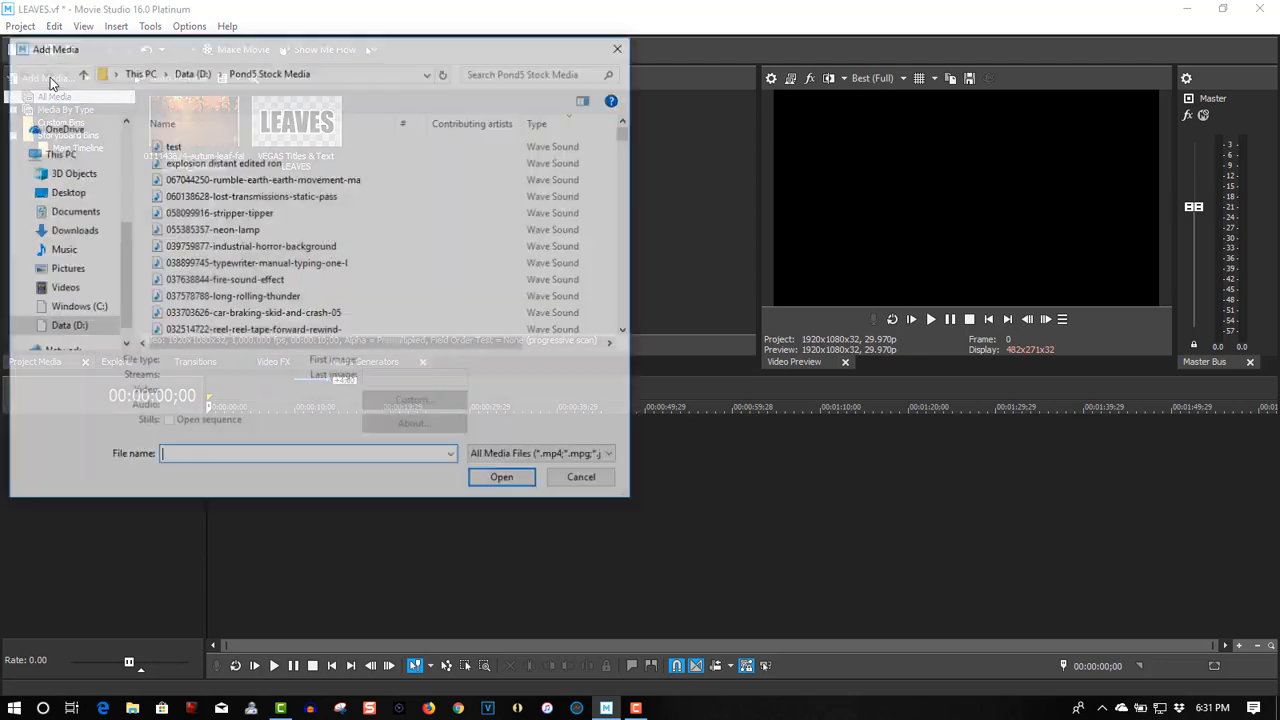
pyautogui.click(68, 326)
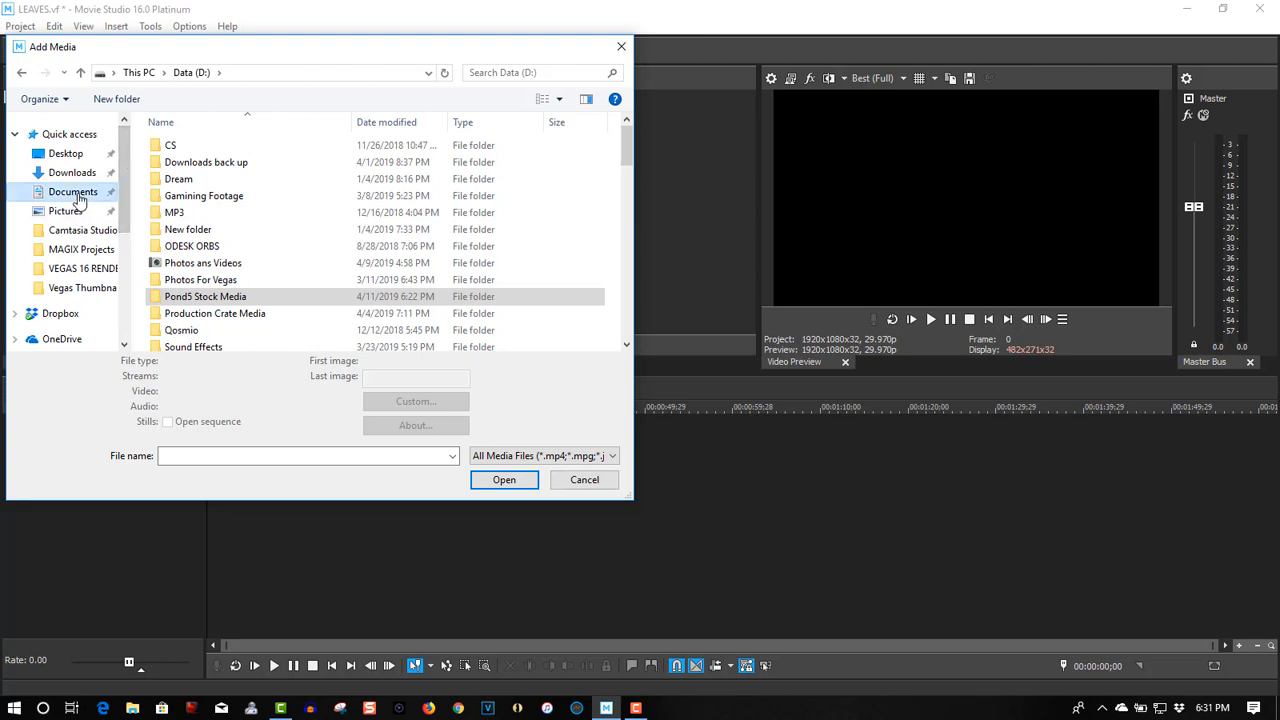
pyautogui.click(72, 192)
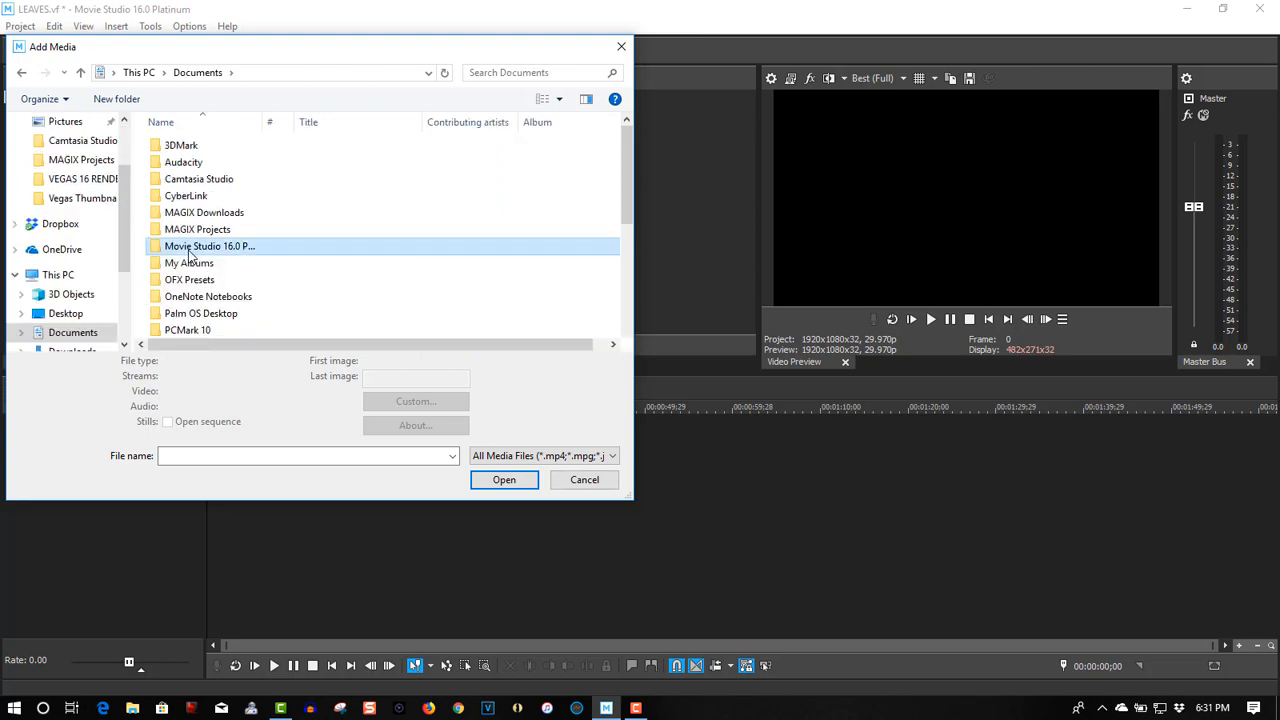
pyautogui.doubleClick(208, 246)
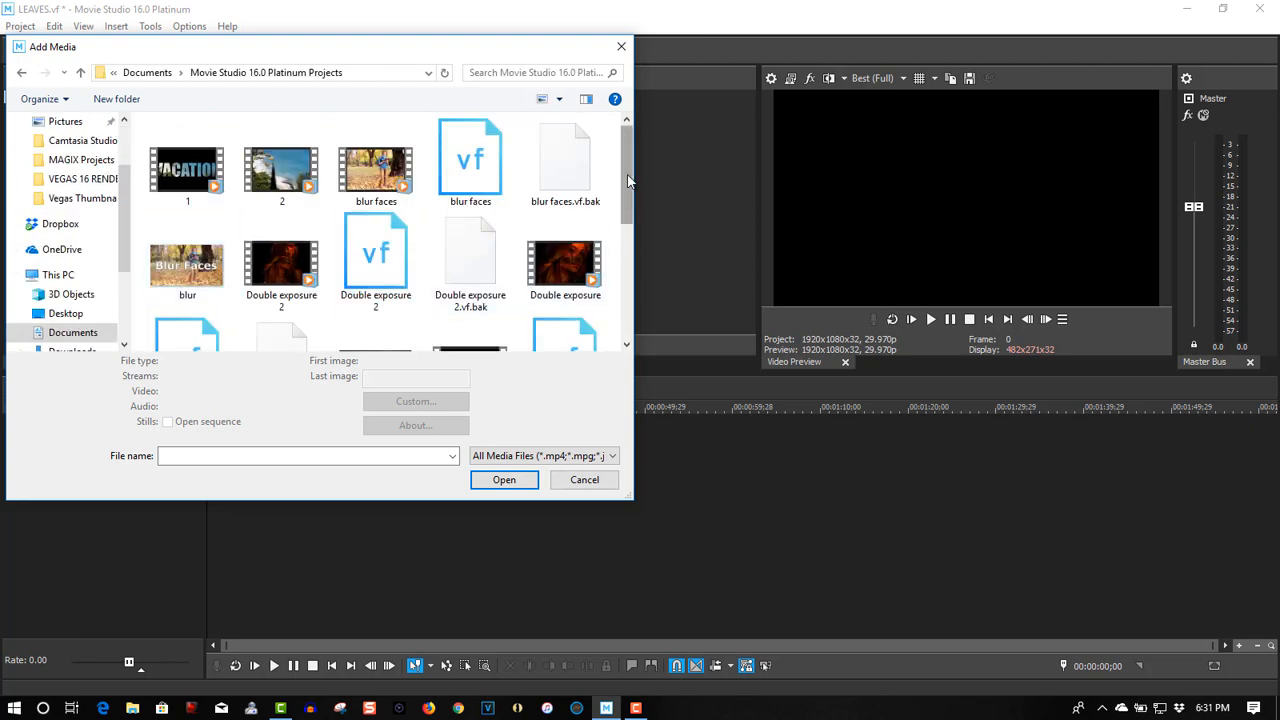
pyautogui.scroll(-3)
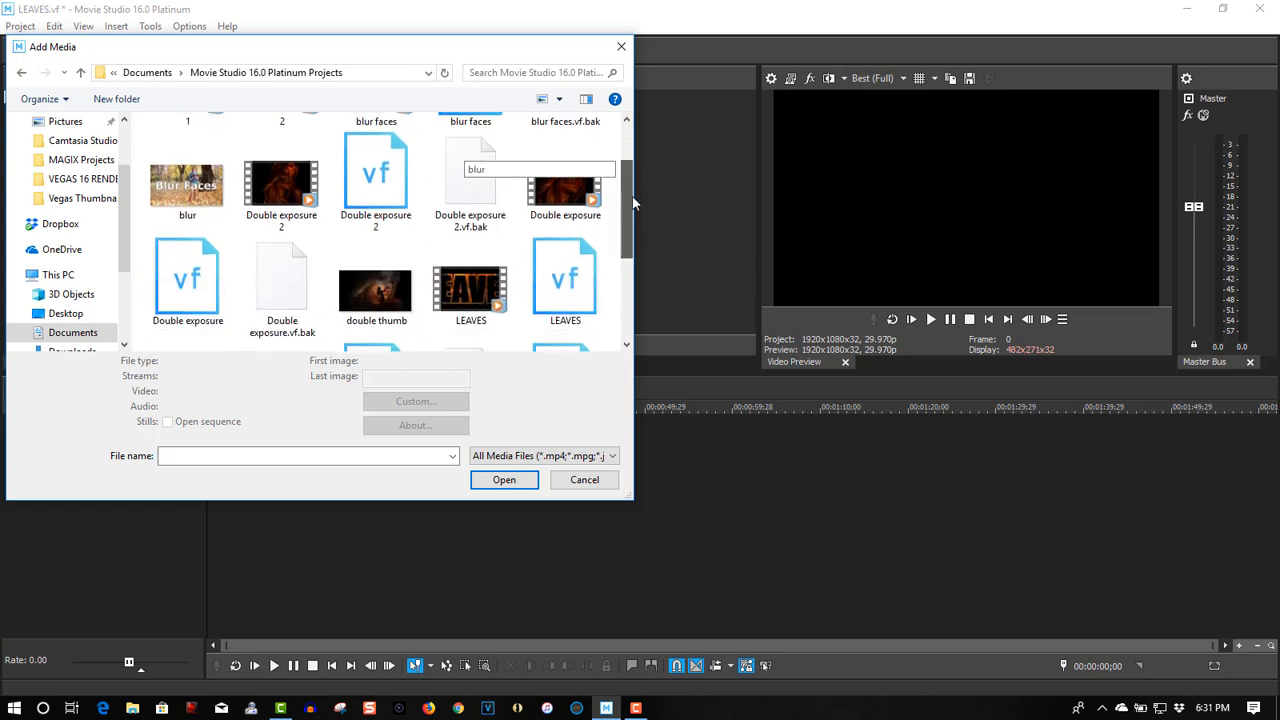
pyautogui.scroll(-3)
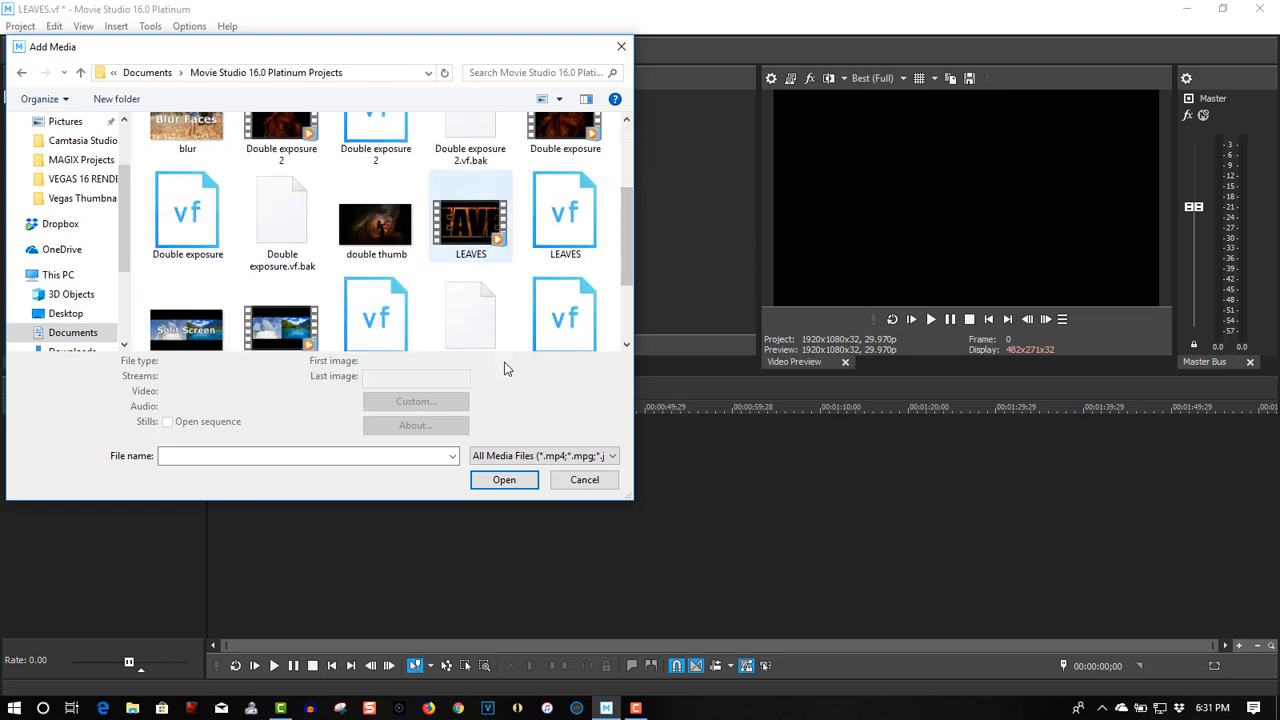
# Step: Import the rendered LEAVES.mp4 and answer the match-project-settings prompt
pyautogui.click(542, 472)
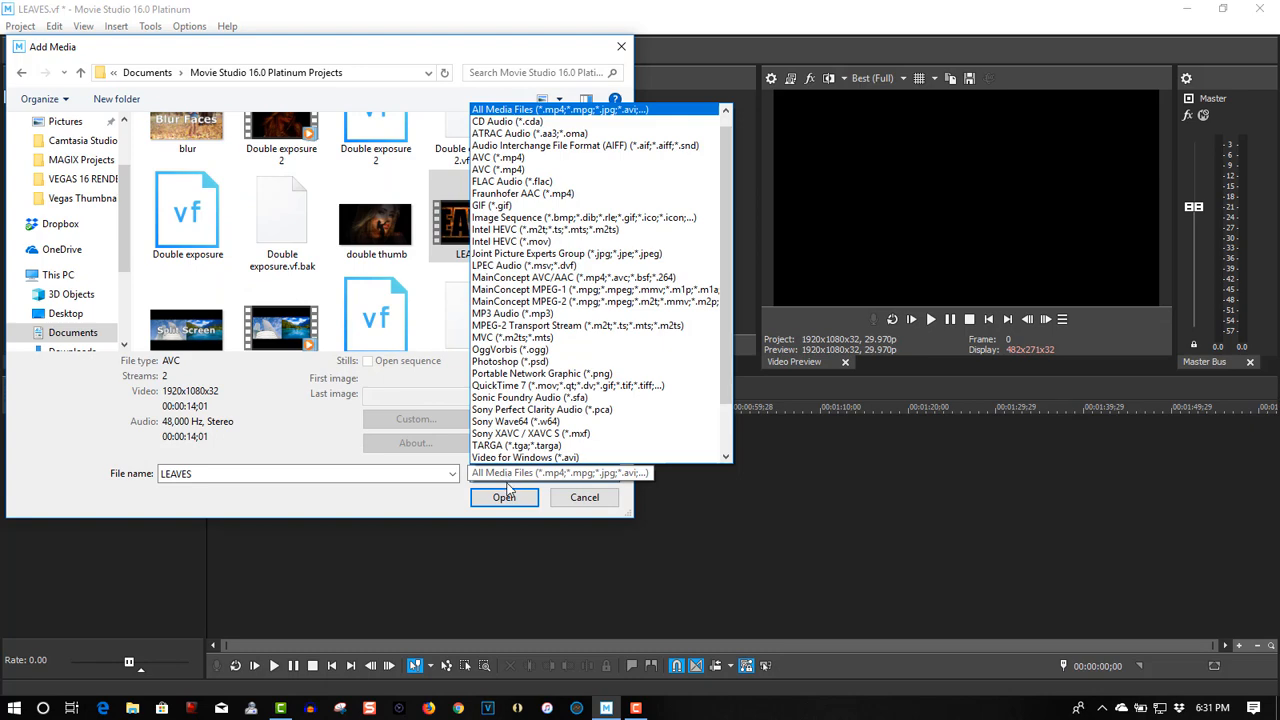
pyautogui.click(504, 496)
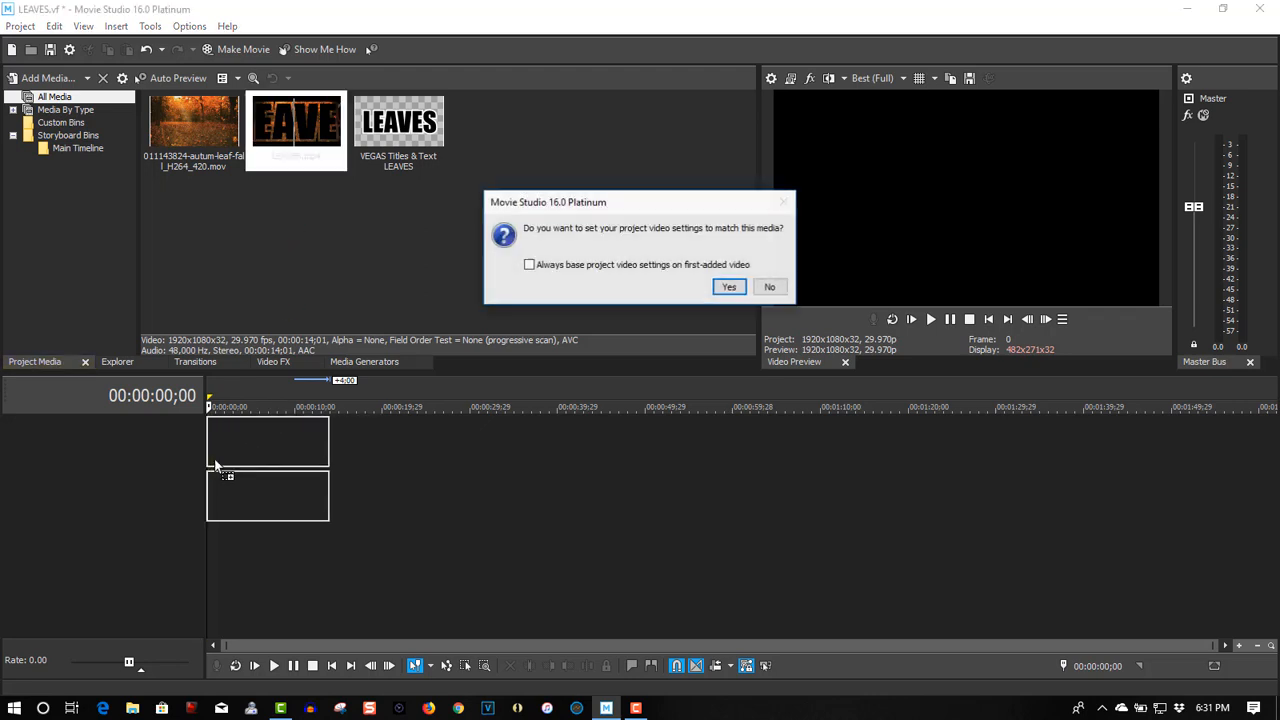
pyautogui.click(728, 288)
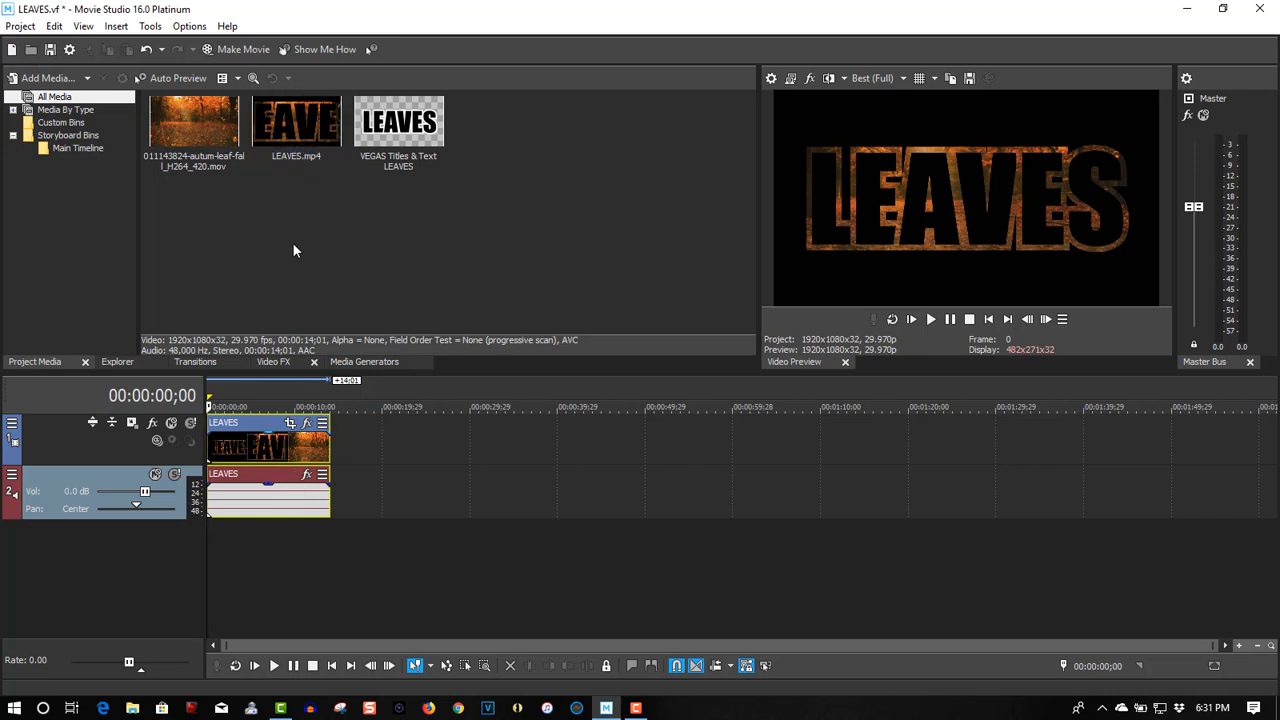
pyautogui.moveTo(176, 128)
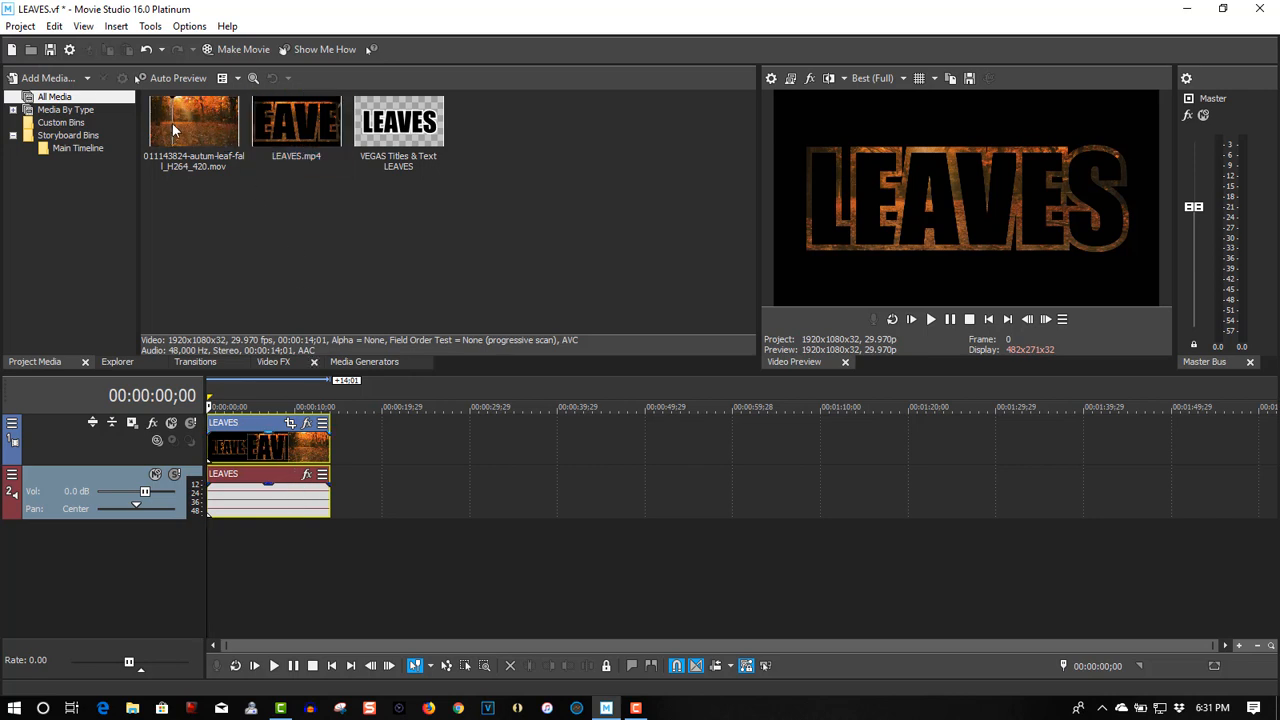
# Step: Drop the forest clip on the video track overlapping the end of LEAVES.mp4 to crossfade
pyautogui.moveTo(194, 120); pyautogui.dragTo(400, 438)
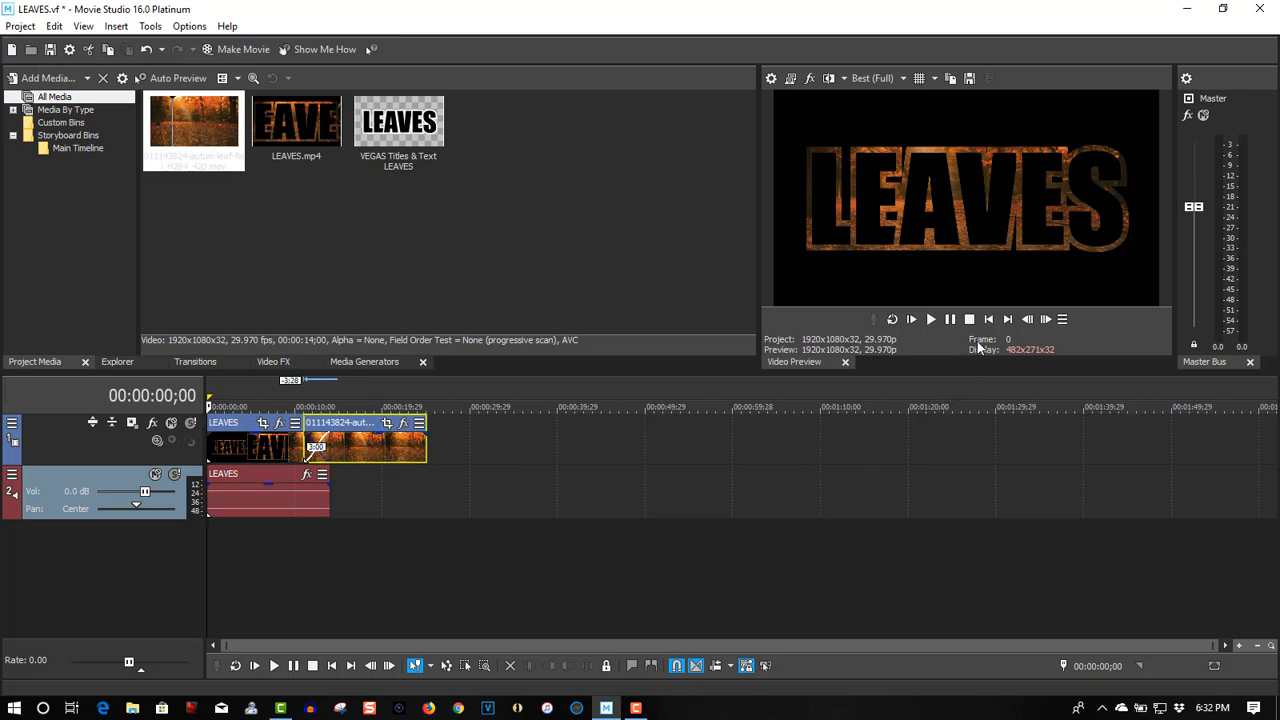
pyautogui.moveTo(928, 318)
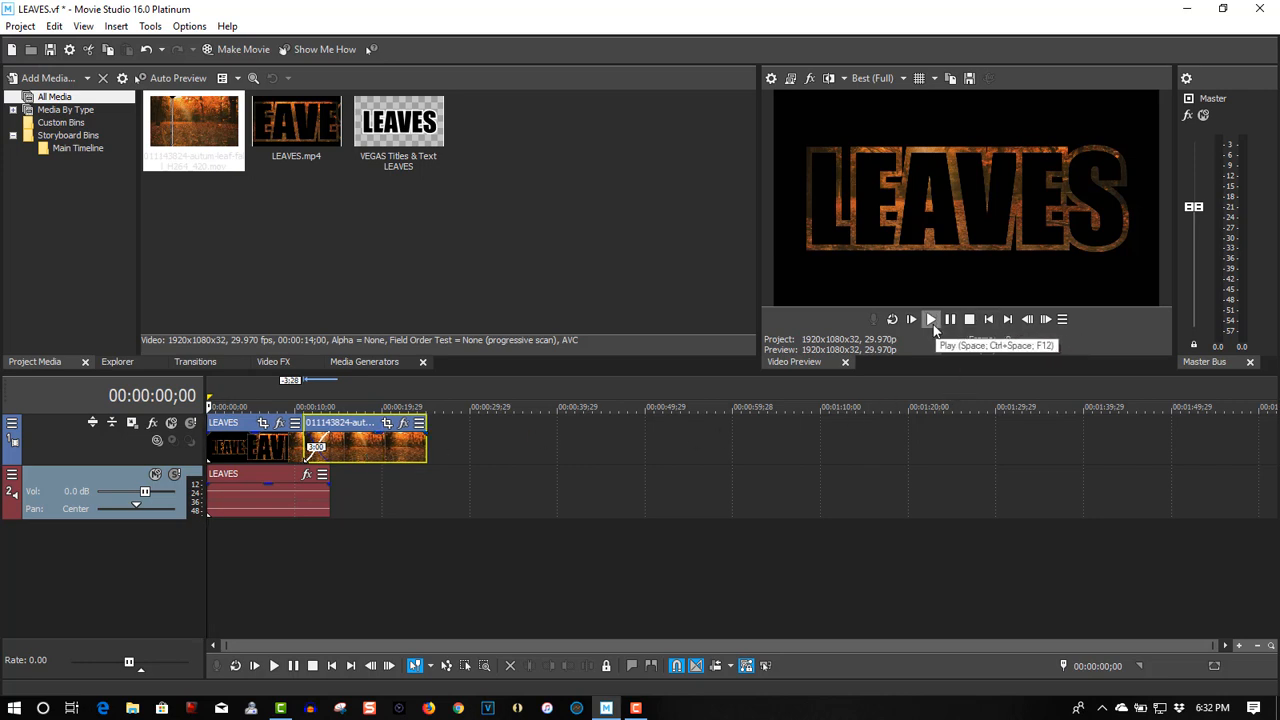
pyautogui.click(912, 318)
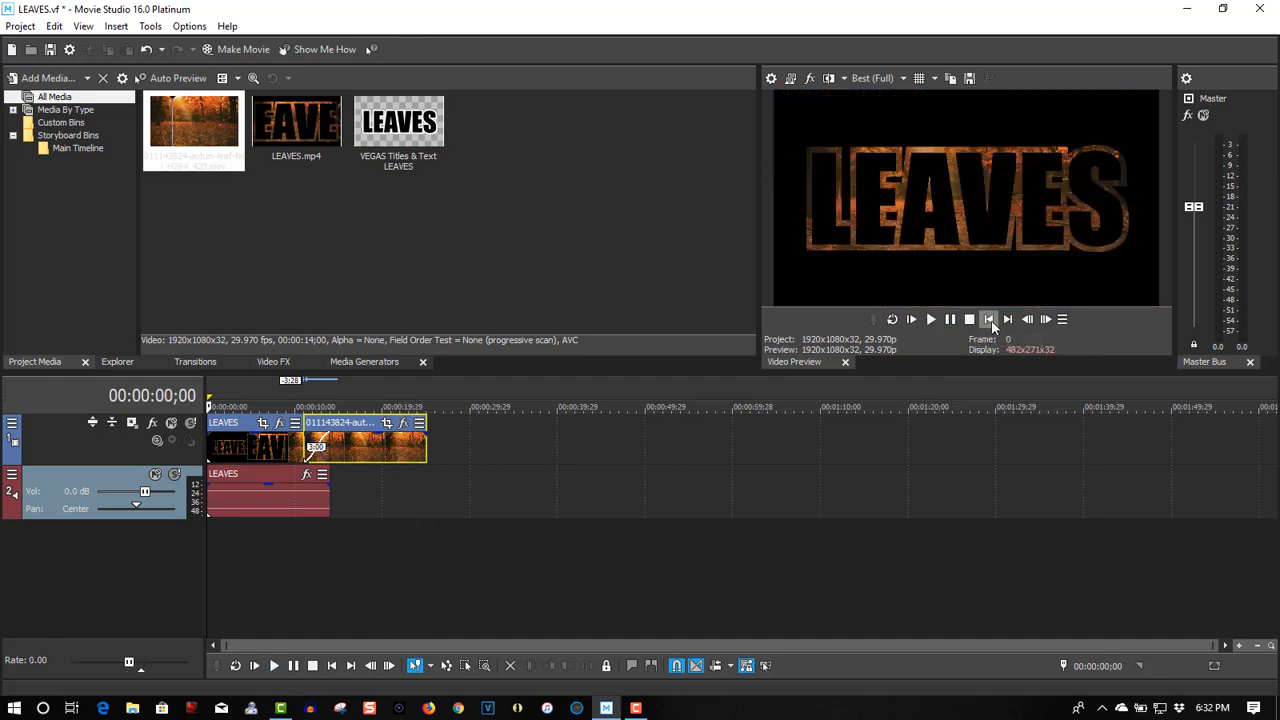
pyautogui.moveTo(988, 320)
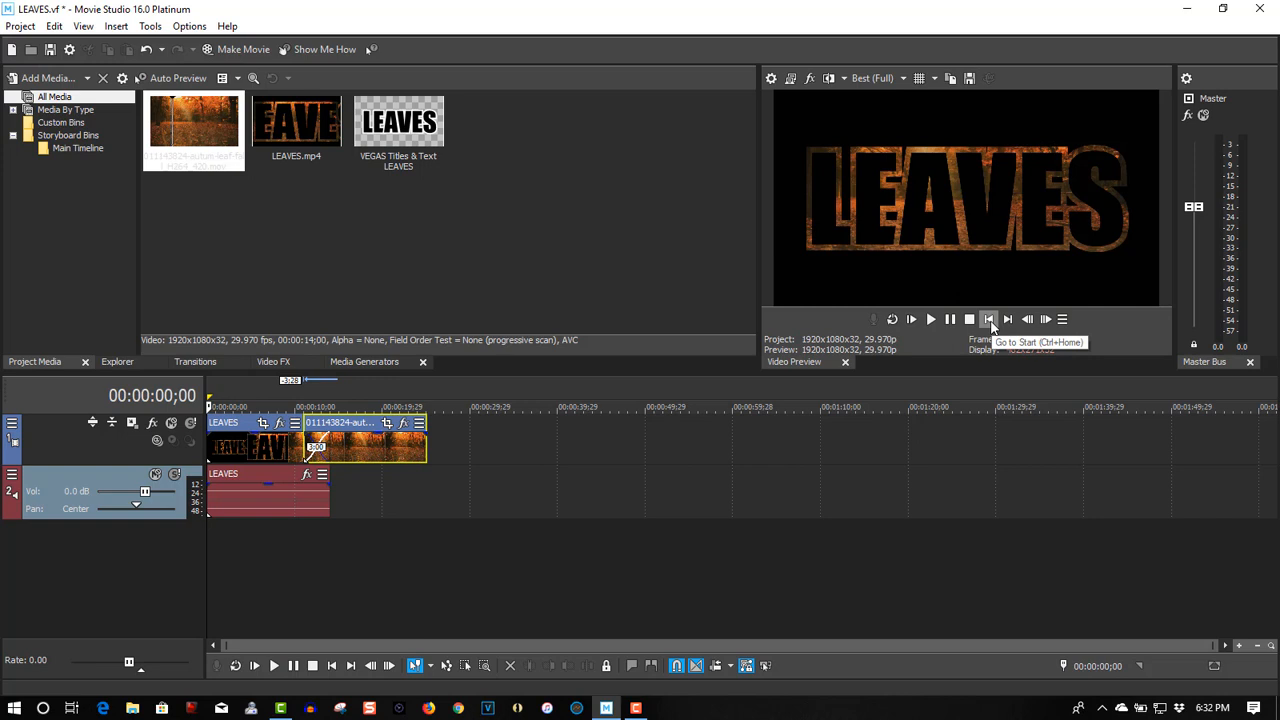